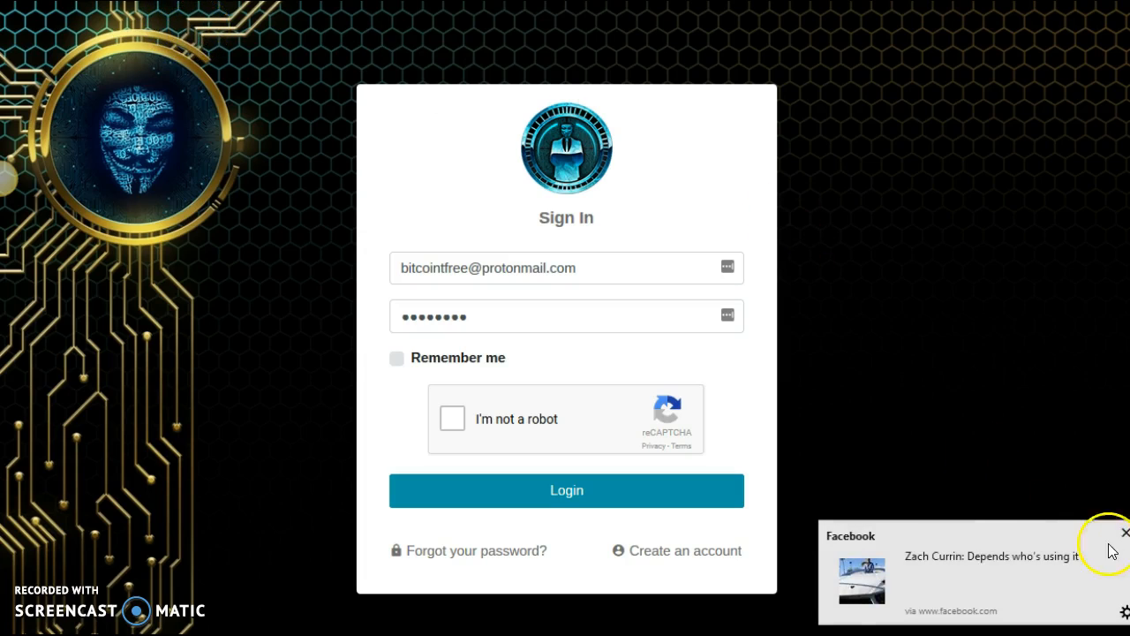
Step: Dismiss the Facebook notification and open the 'WHALES ROUND SOLD OUT - LAST ROUND STARTED!' email
click(1124, 532)
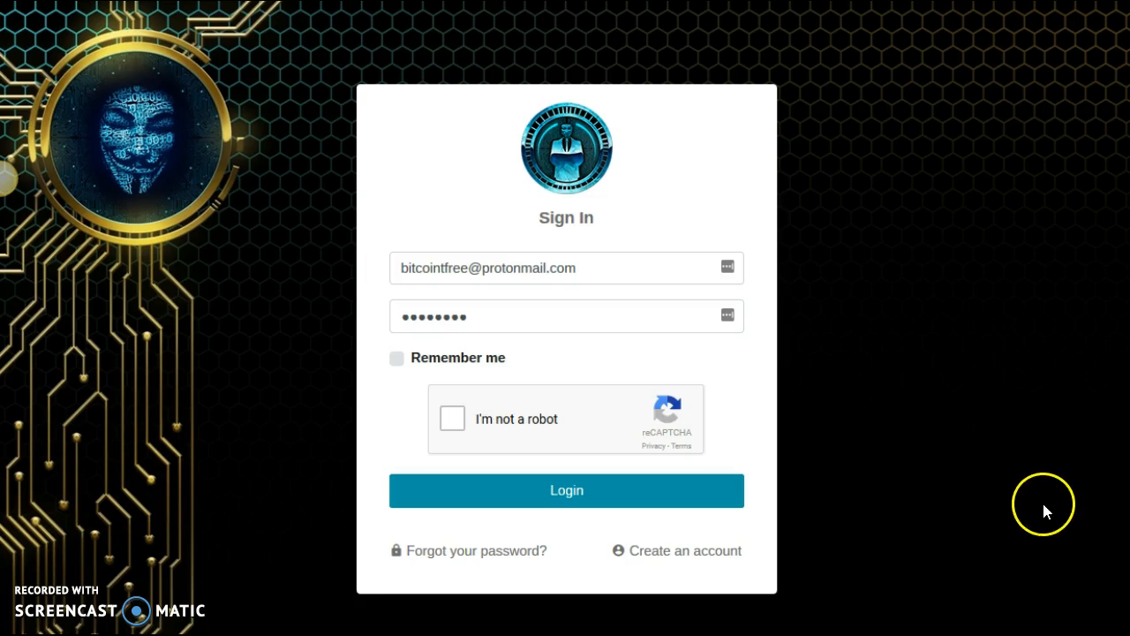
mouse_move(886, 493)
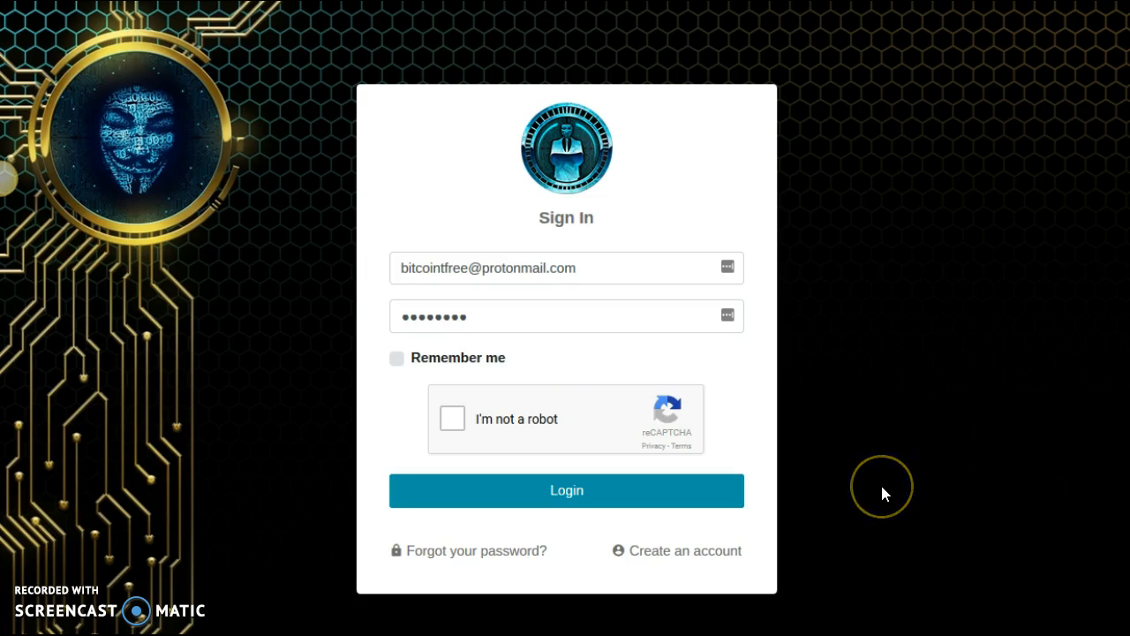
mouse_move(885, 494)
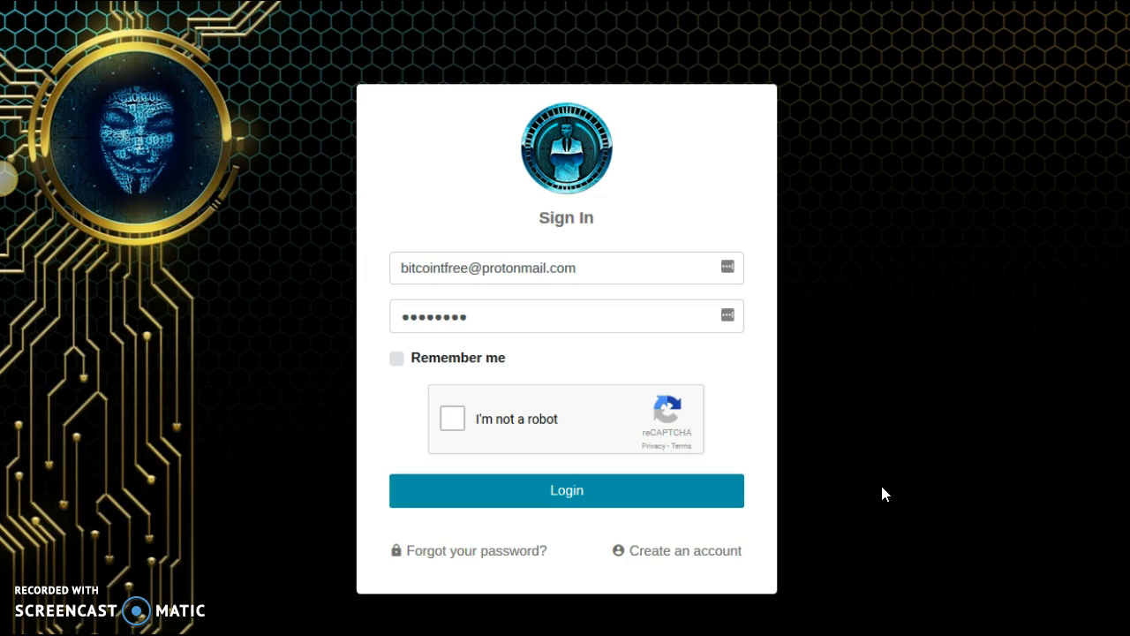
mouse_move(877, 481)
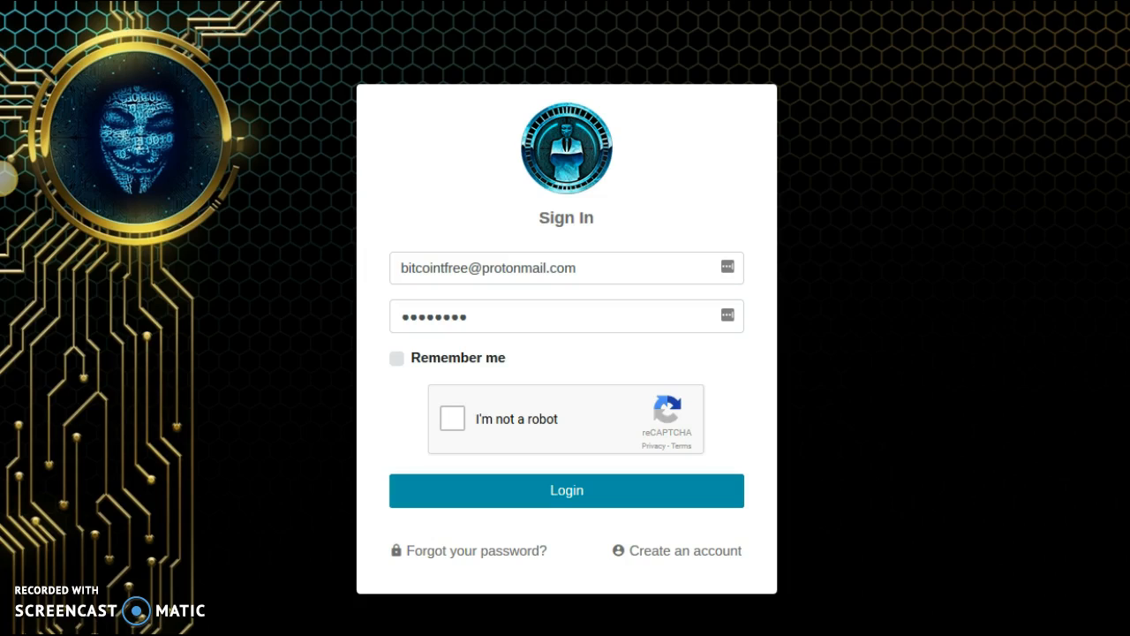
click(566, 490)
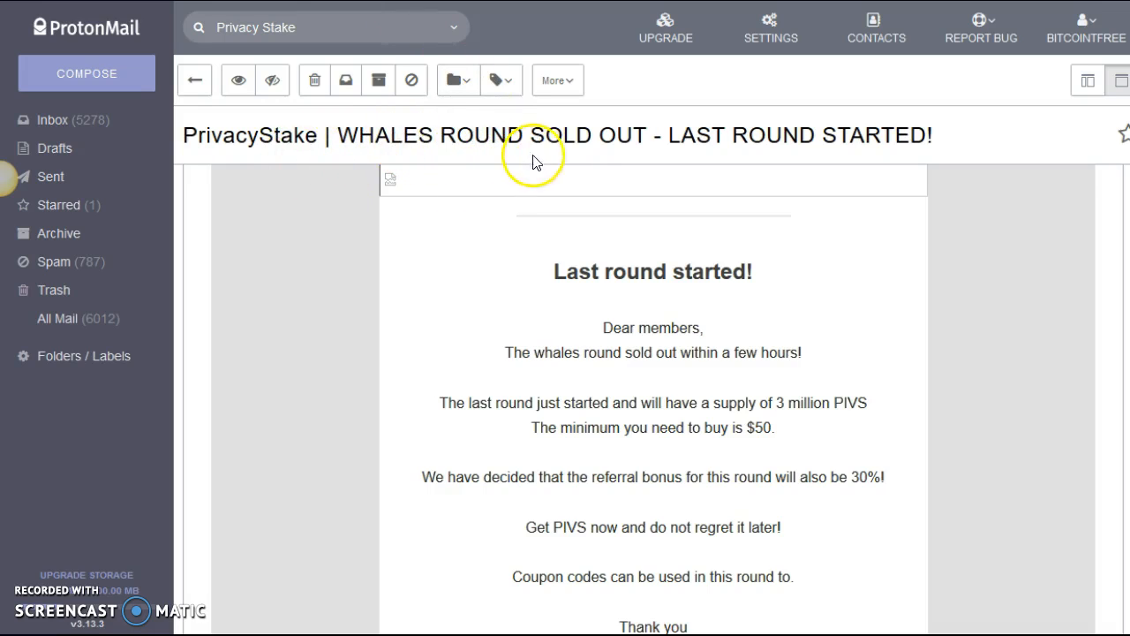
mouse_move(719, 159)
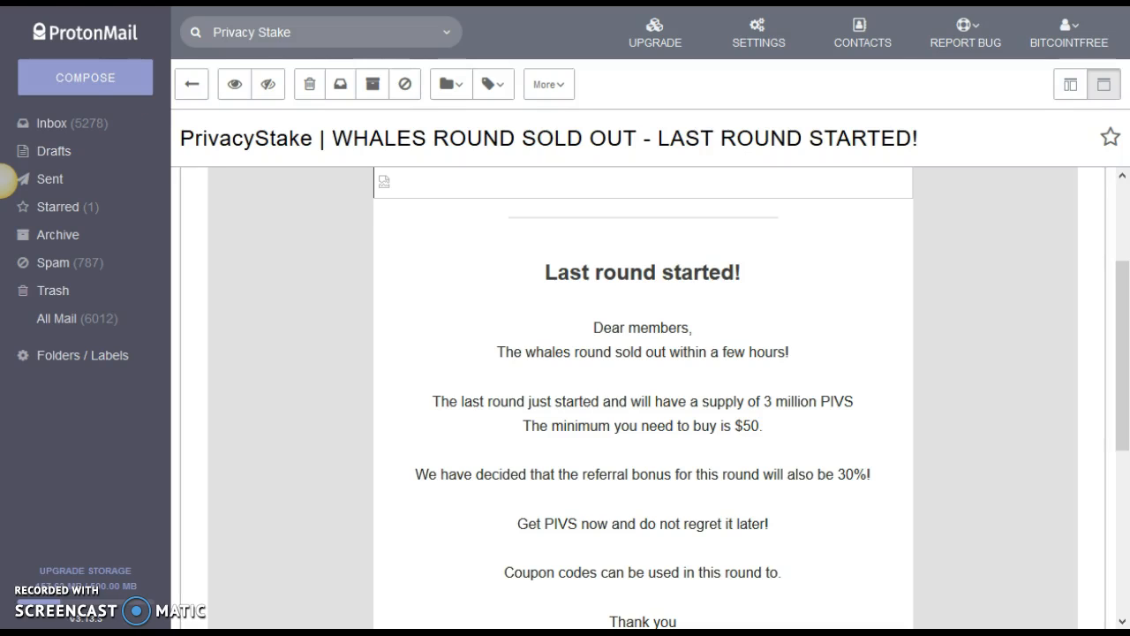
mouse_move(578, 263)
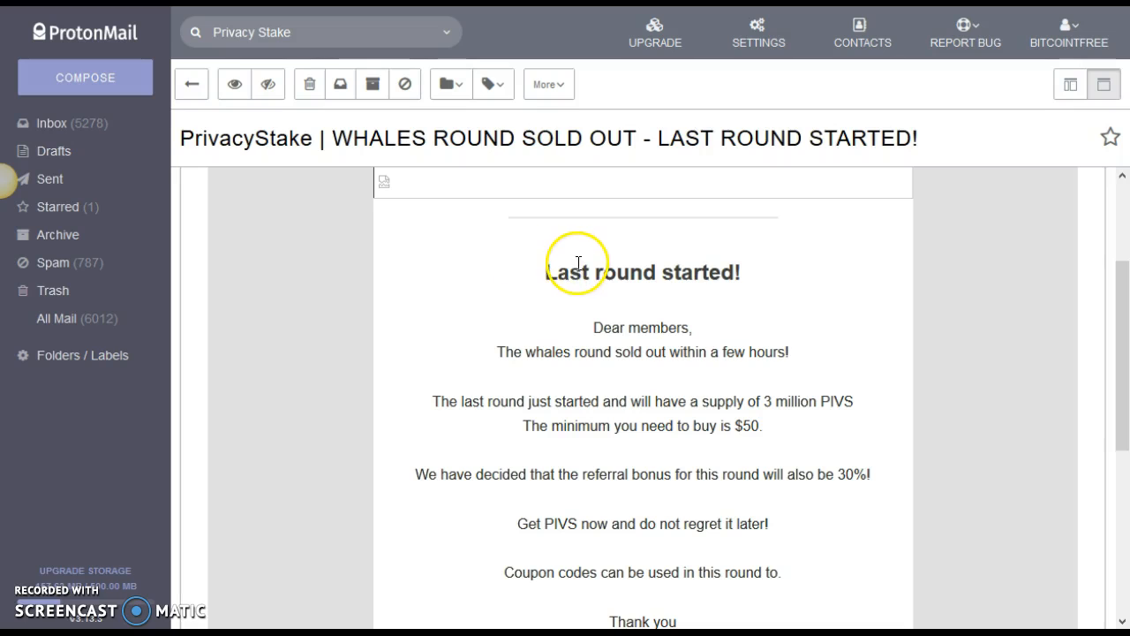
mouse_move(596, 351)
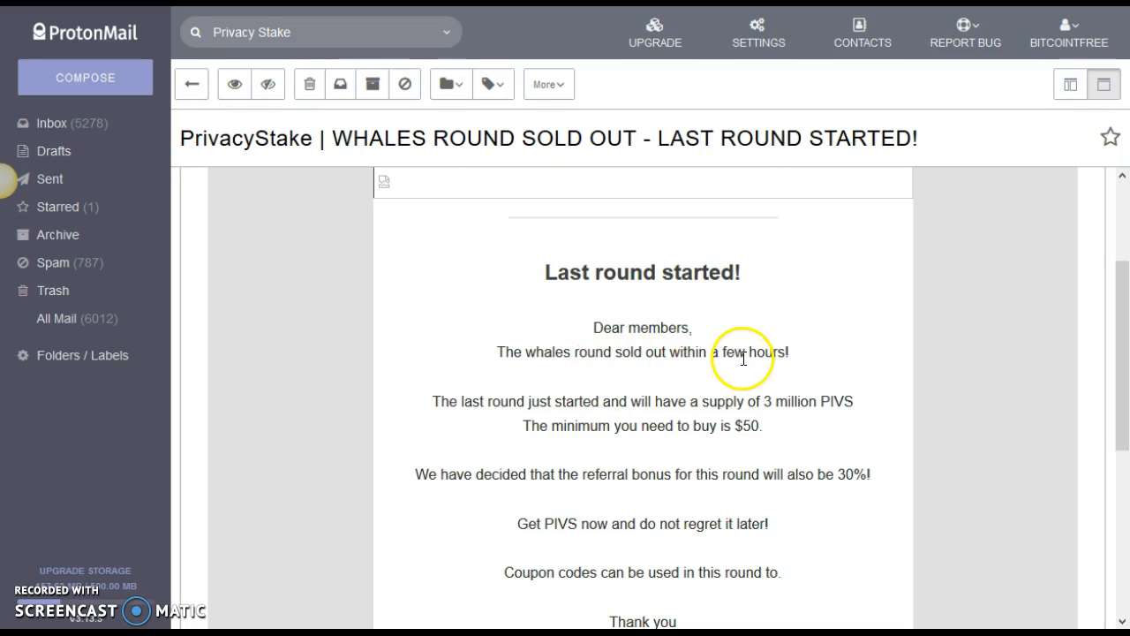
mouse_move(746, 378)
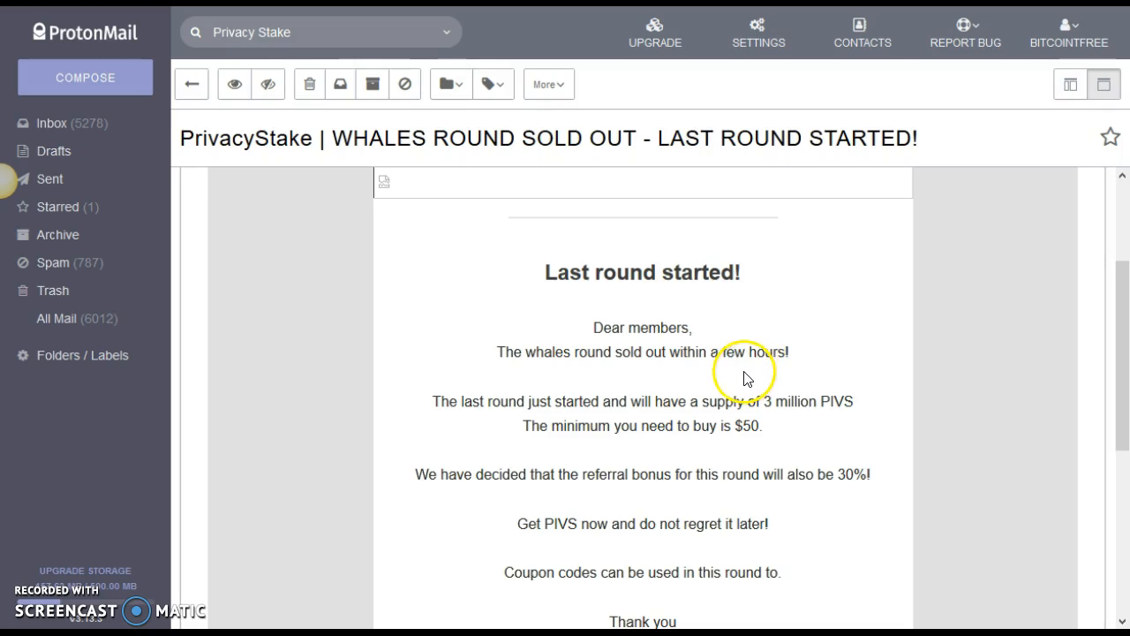
mouse_move(740, 380)
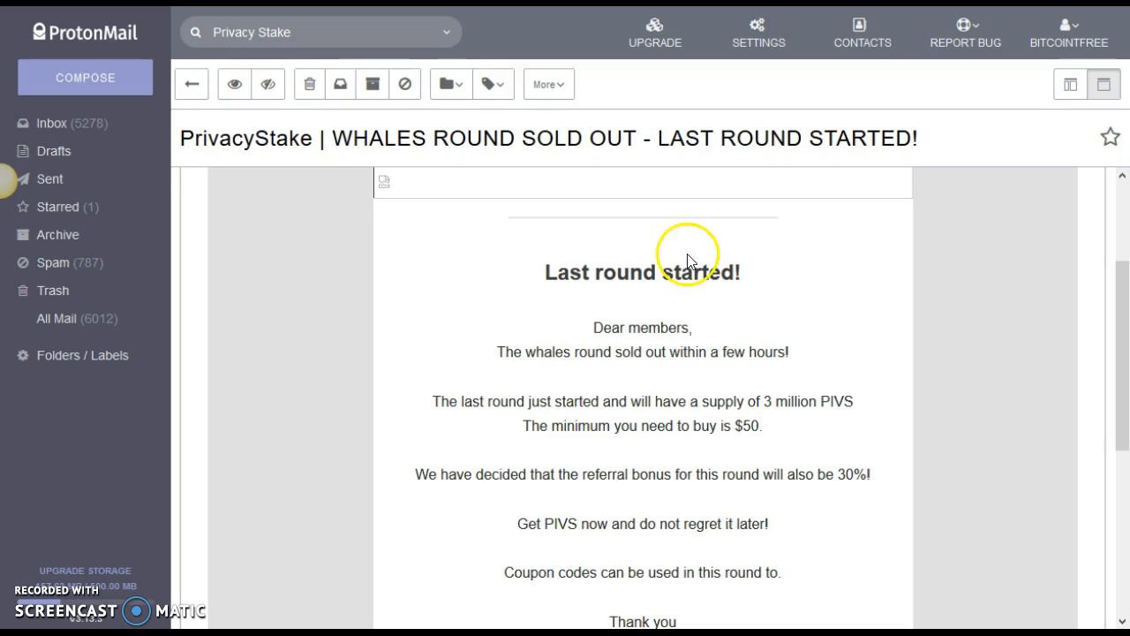
Step: Scroll the email down to its closing lines and sign-up link
scroll(down, 3)
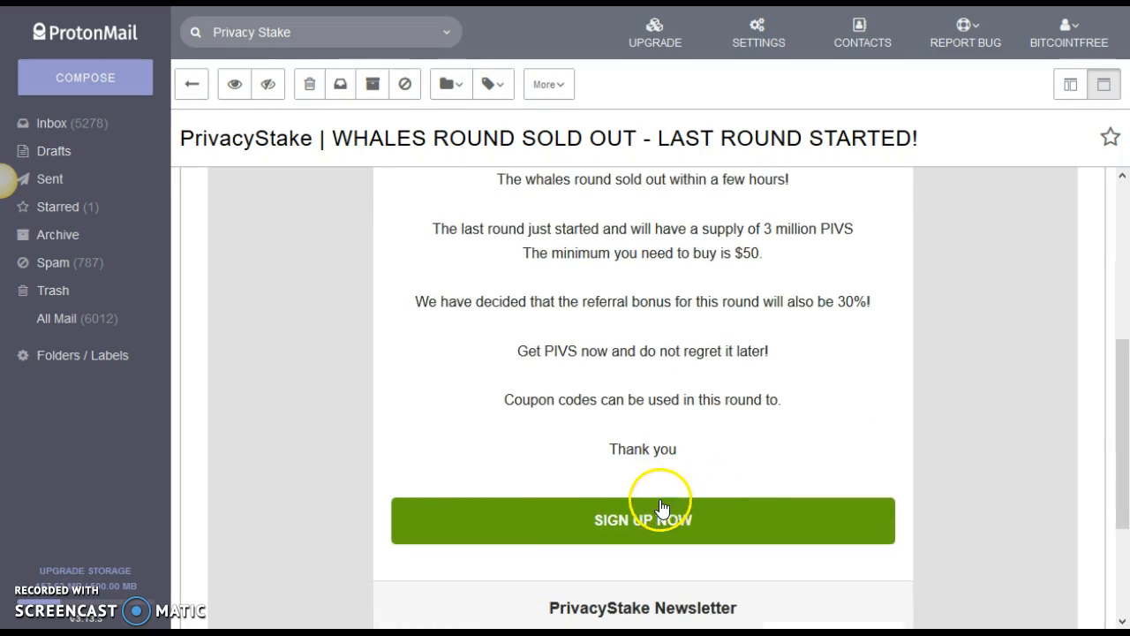
mouse_move(616, 496)
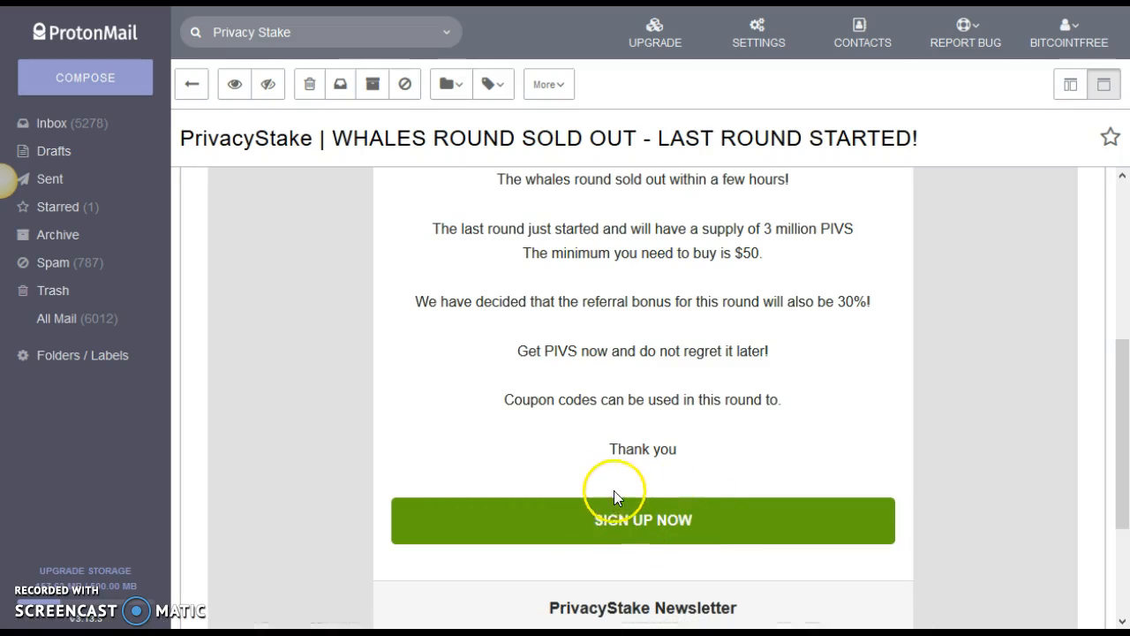
mouse_move(417, 283)
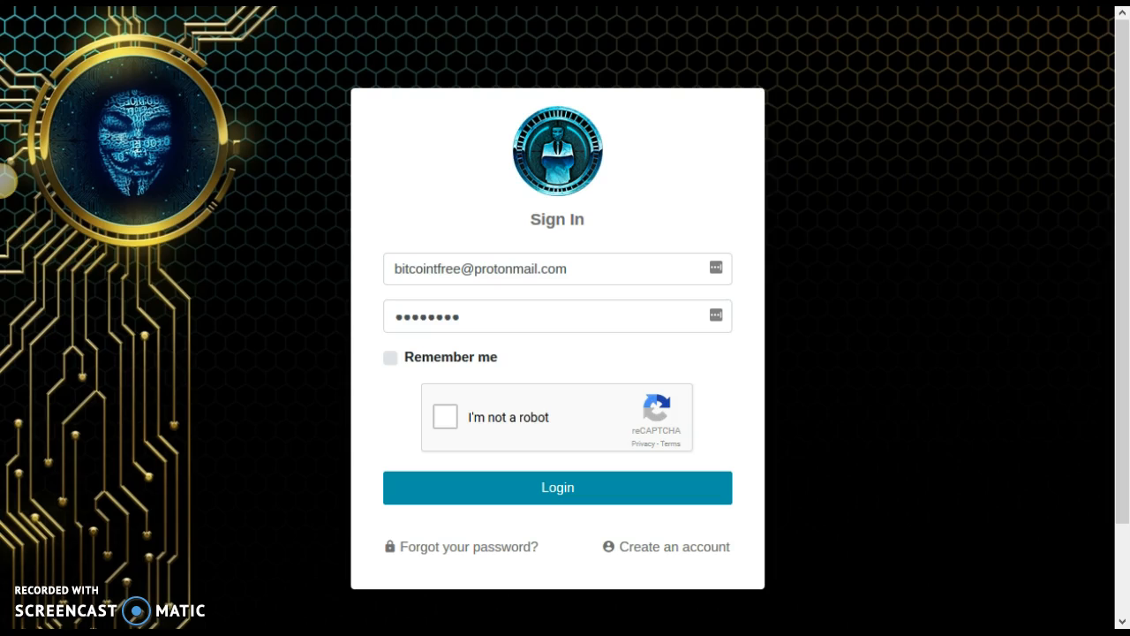
Step: Pass the 'I'm not a robot' check, log in, and acknowledge the Success dialog
click(444, 416)
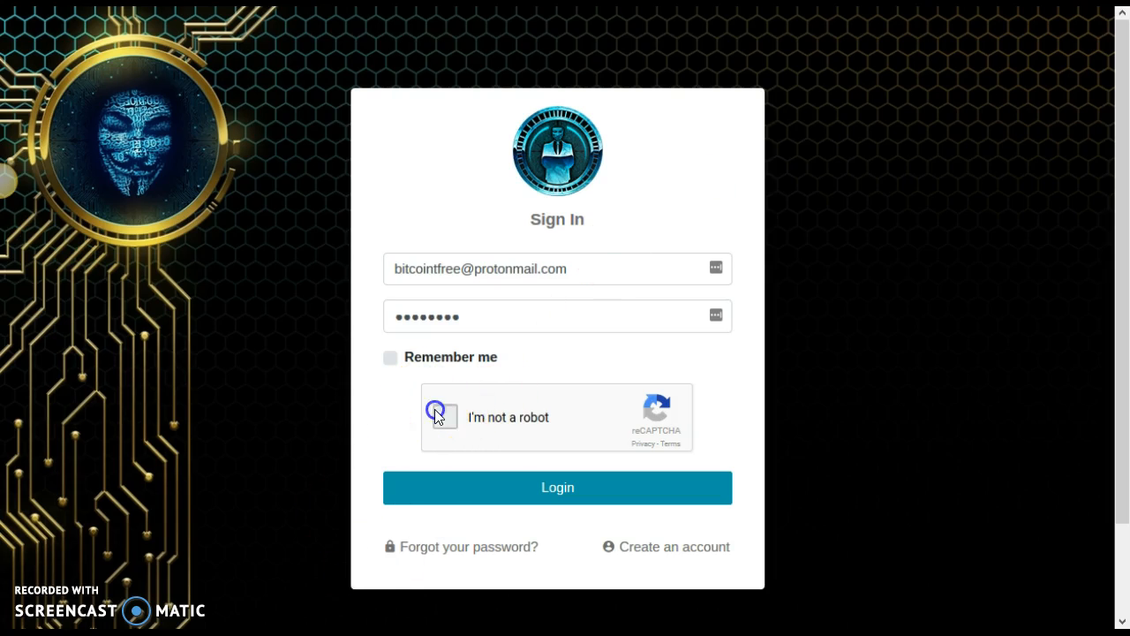
click(440, 416)
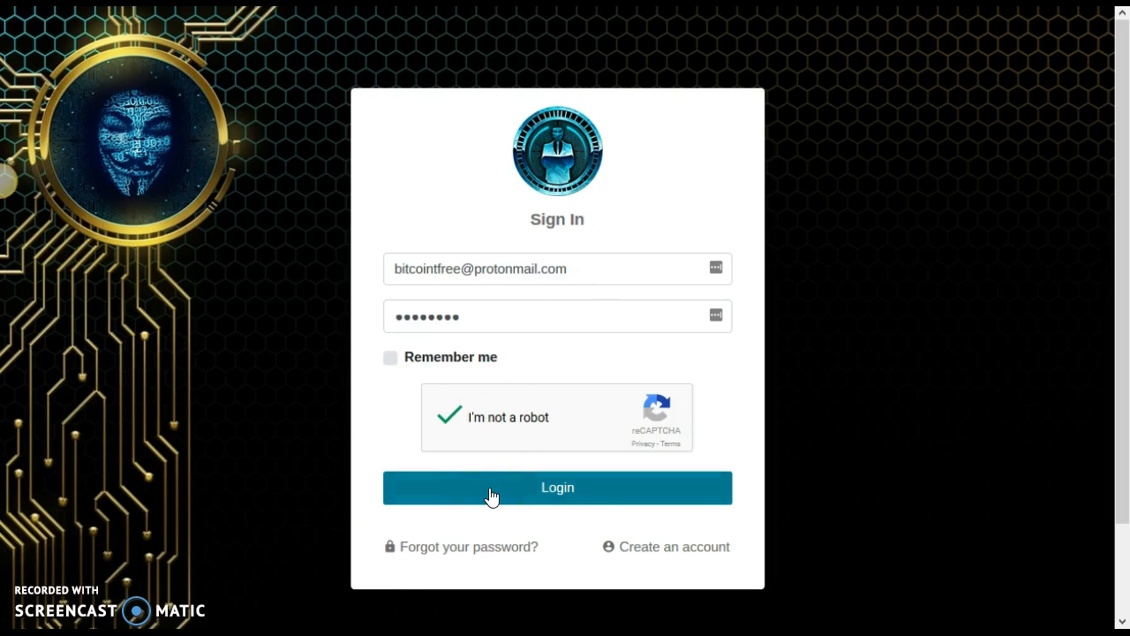
click(558, 488)
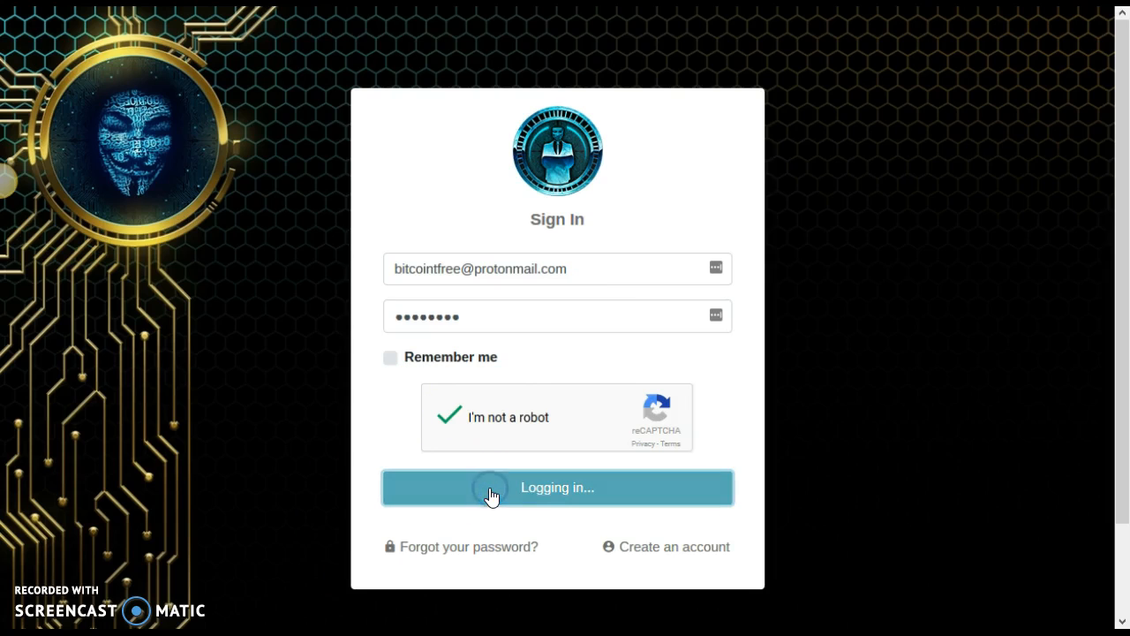
click(556, 486)
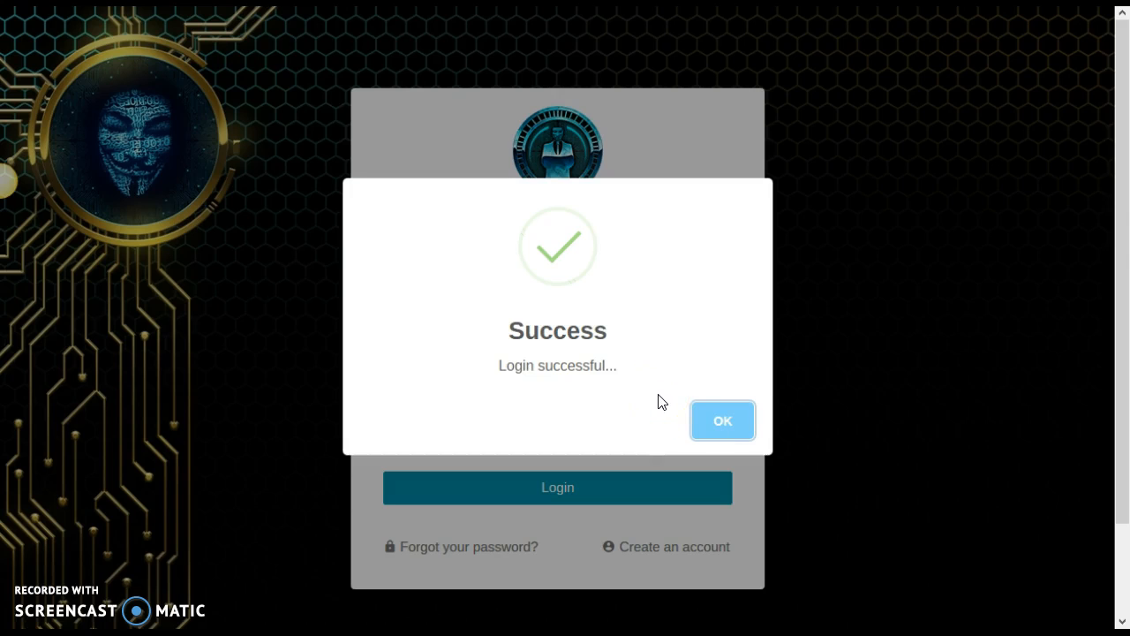
click(721, 420)
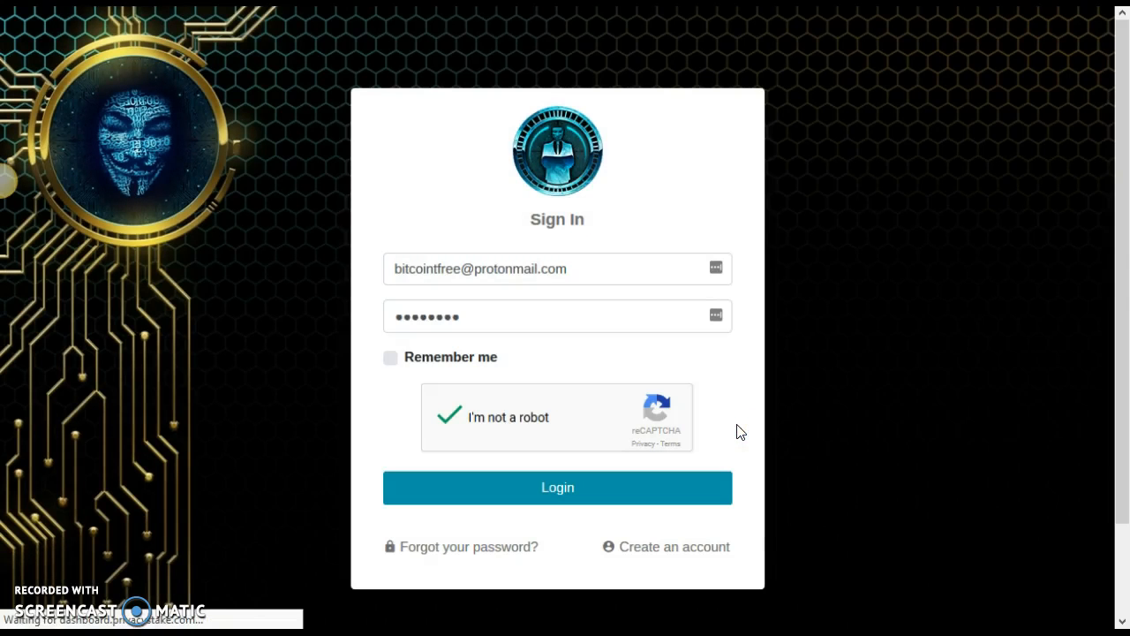
click(557, 487)
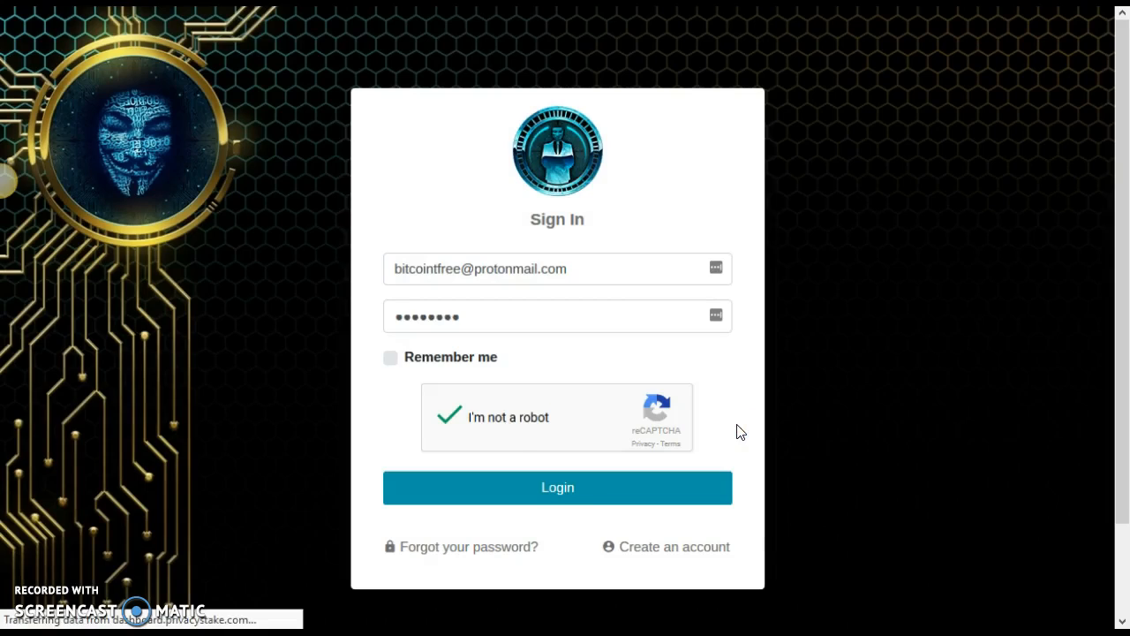
Step: Let the Dashboard load with referral link, $0 totals and no transactions
click(557, 487)
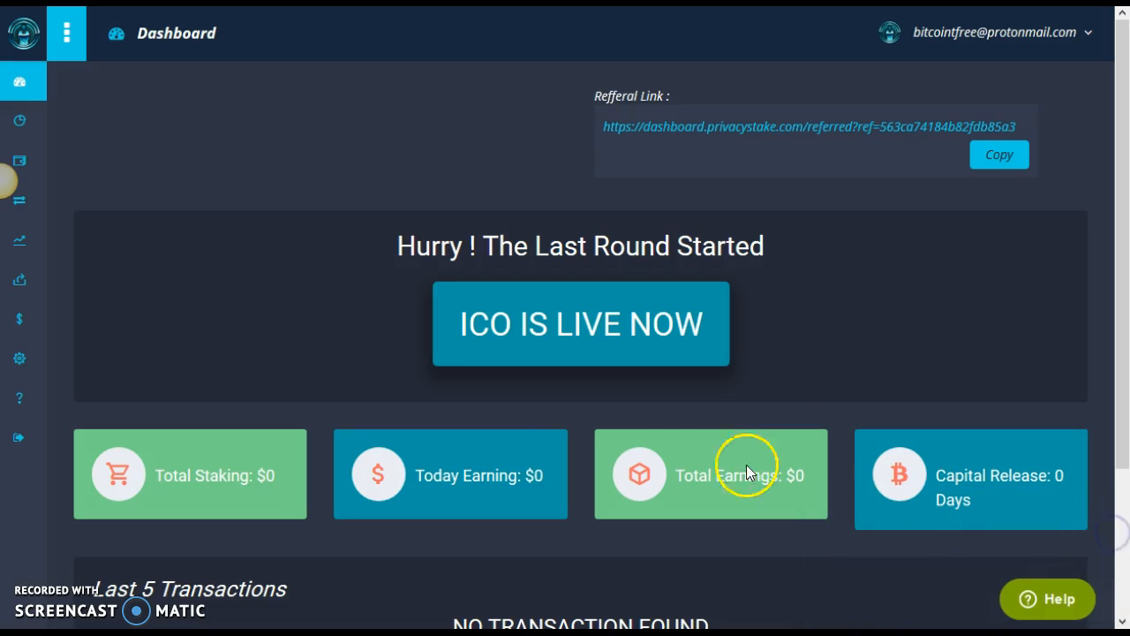
mouse_move(316, 361)
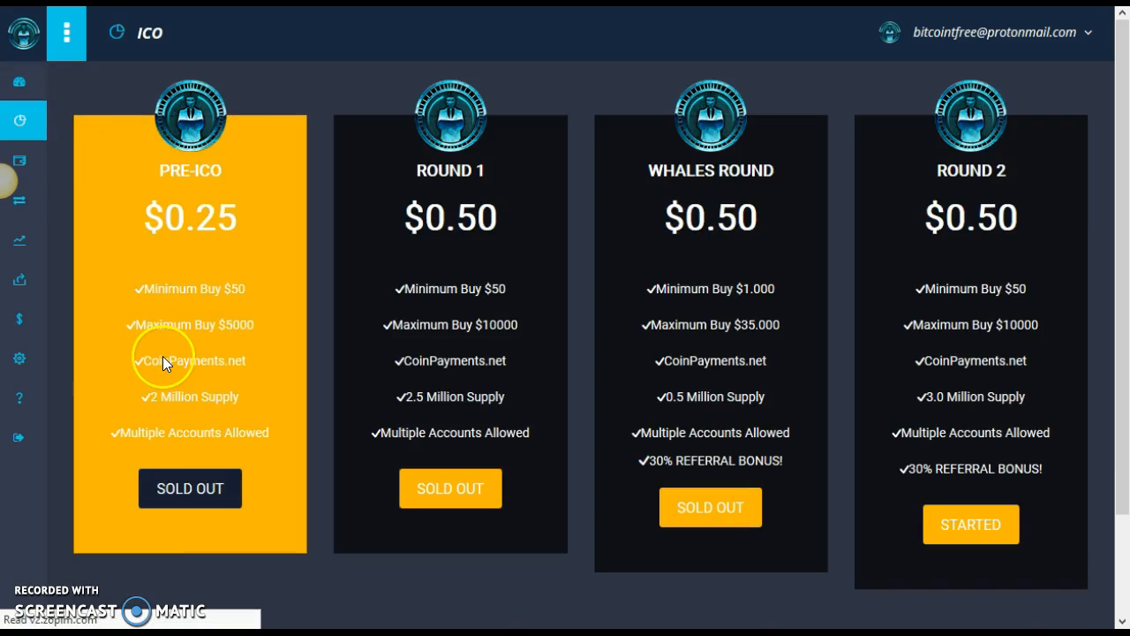
mouse_move(463, 366)
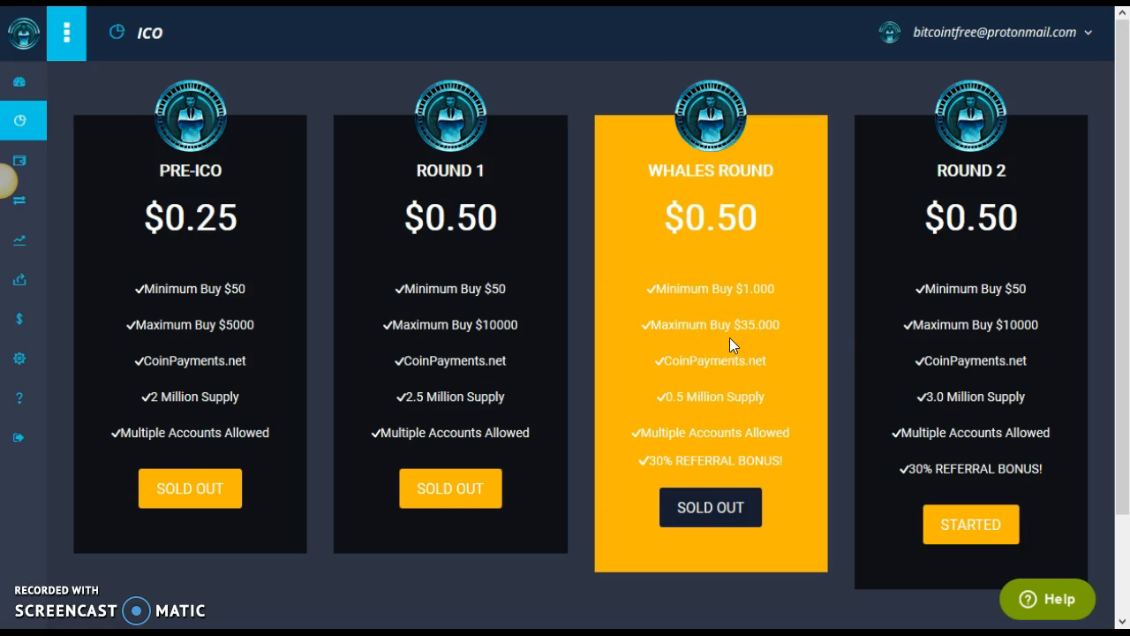
mouse_move(736, 344)
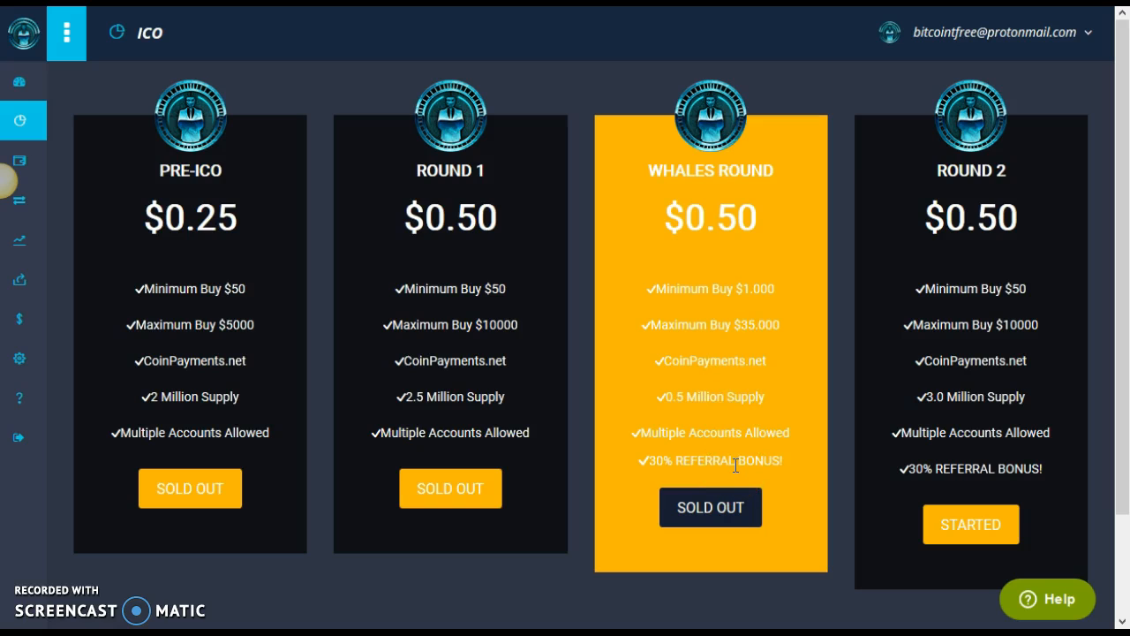
mouse_move(970, 396)
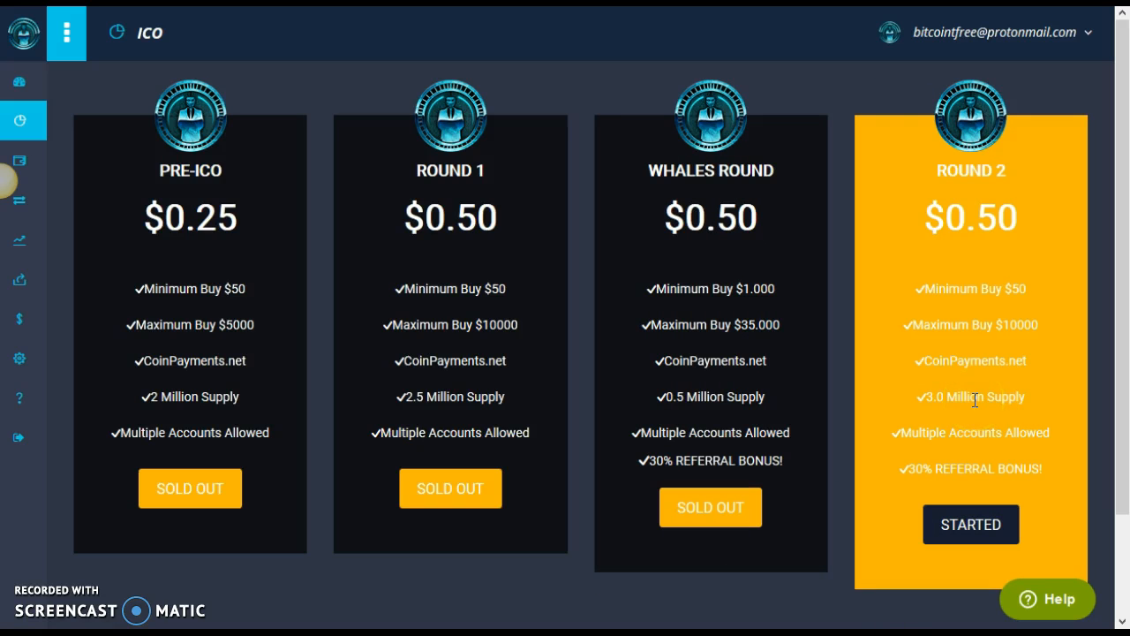
mouse_move(976, 398)
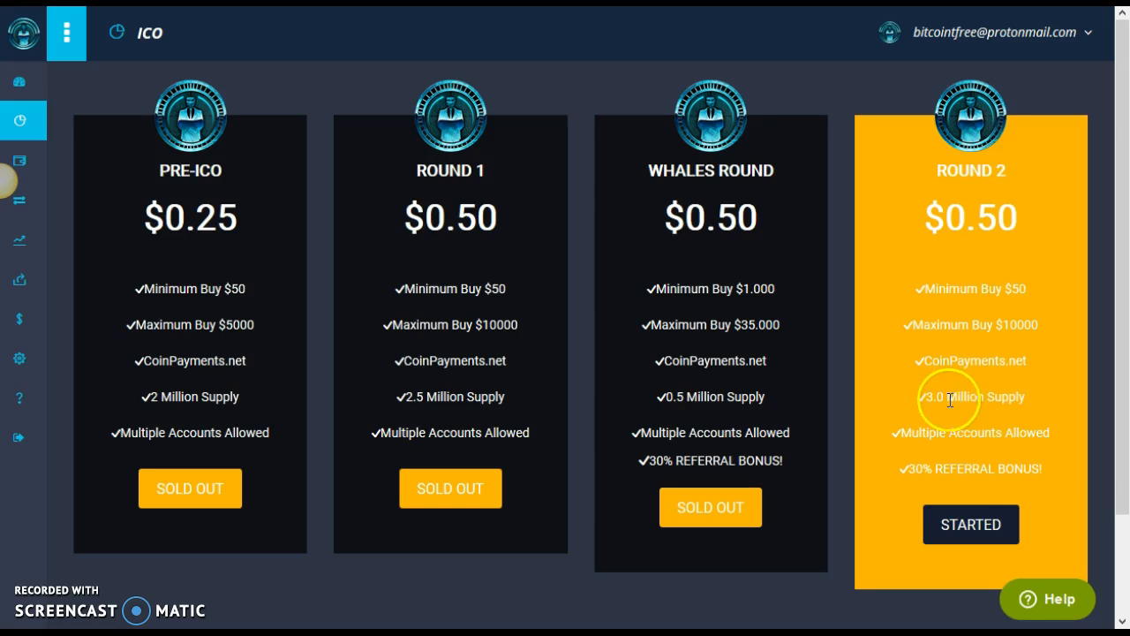
mouse_move(985, 475)
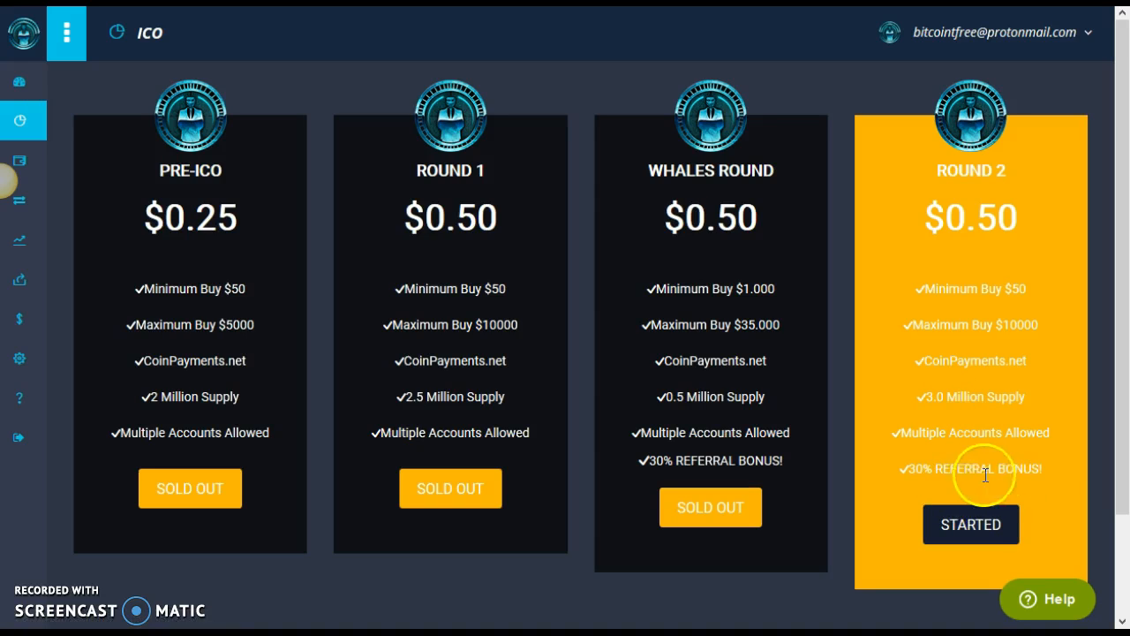
mouse_move(948, 484)
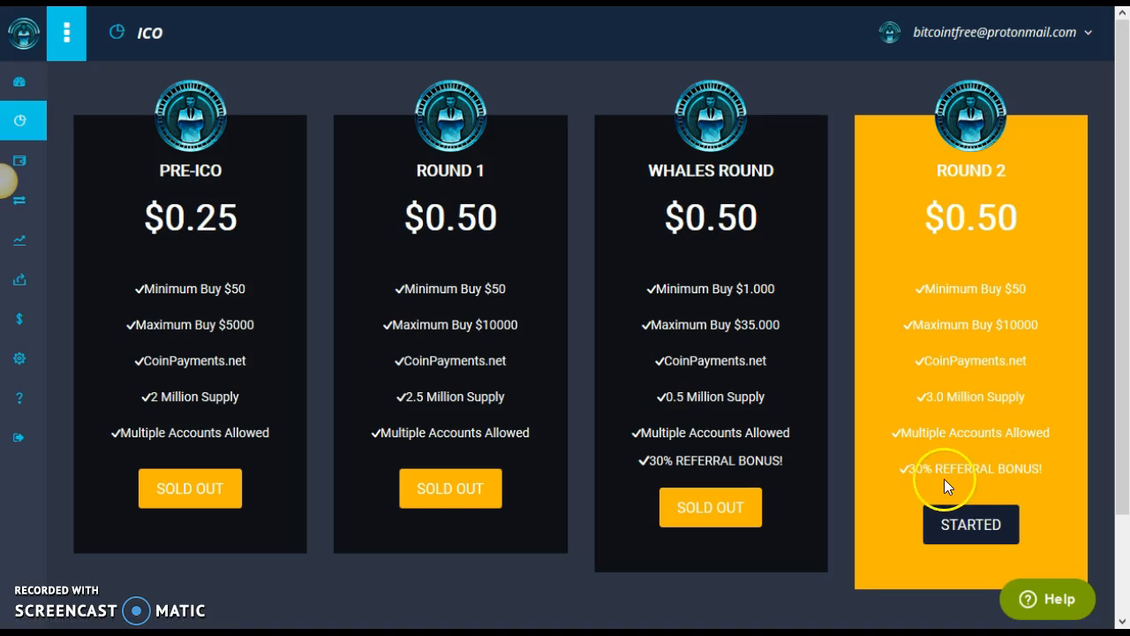
mouse_move(1022, 486)
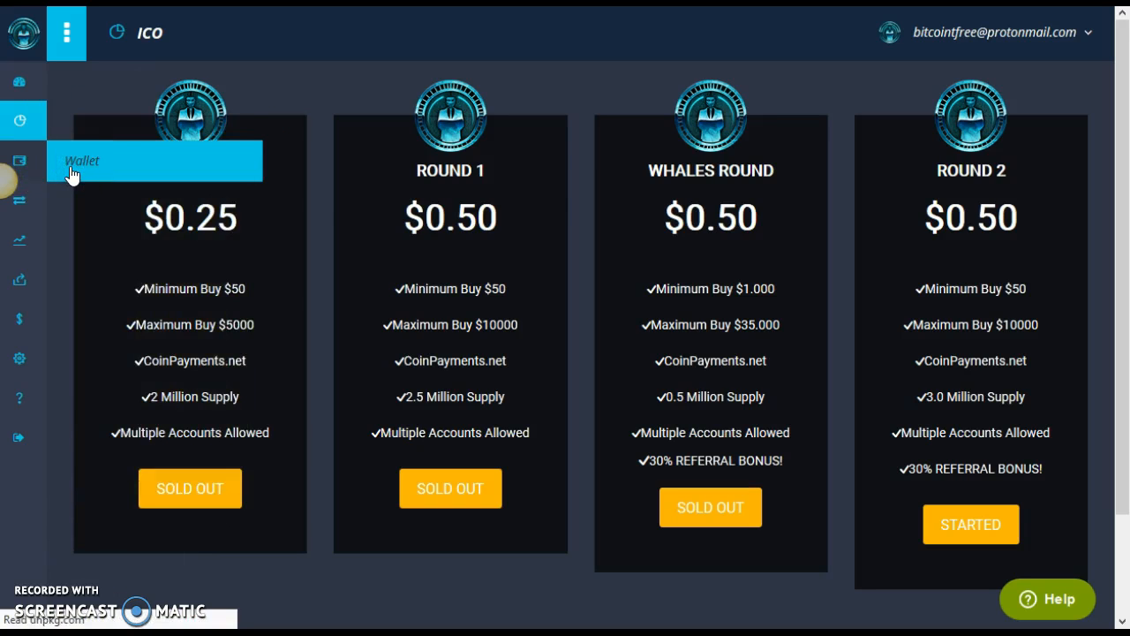
Step: View the Wallet page, scrolling through PrivacyStake, Dash, Monero and Pivx wallet balances
click(19, 160)
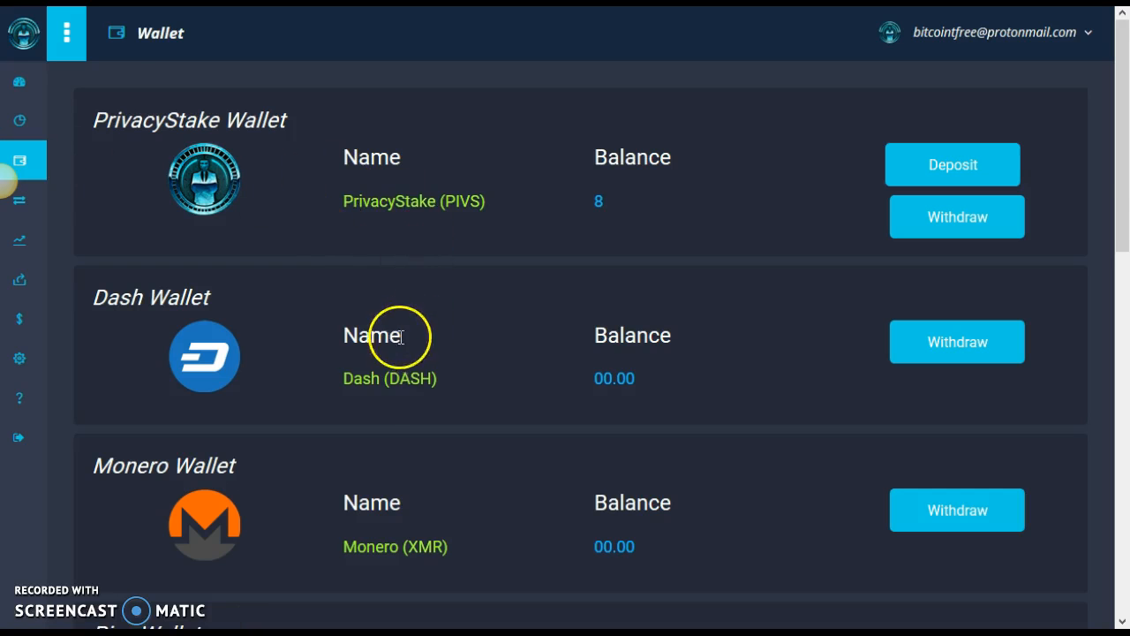
mouse_move(723, 390)
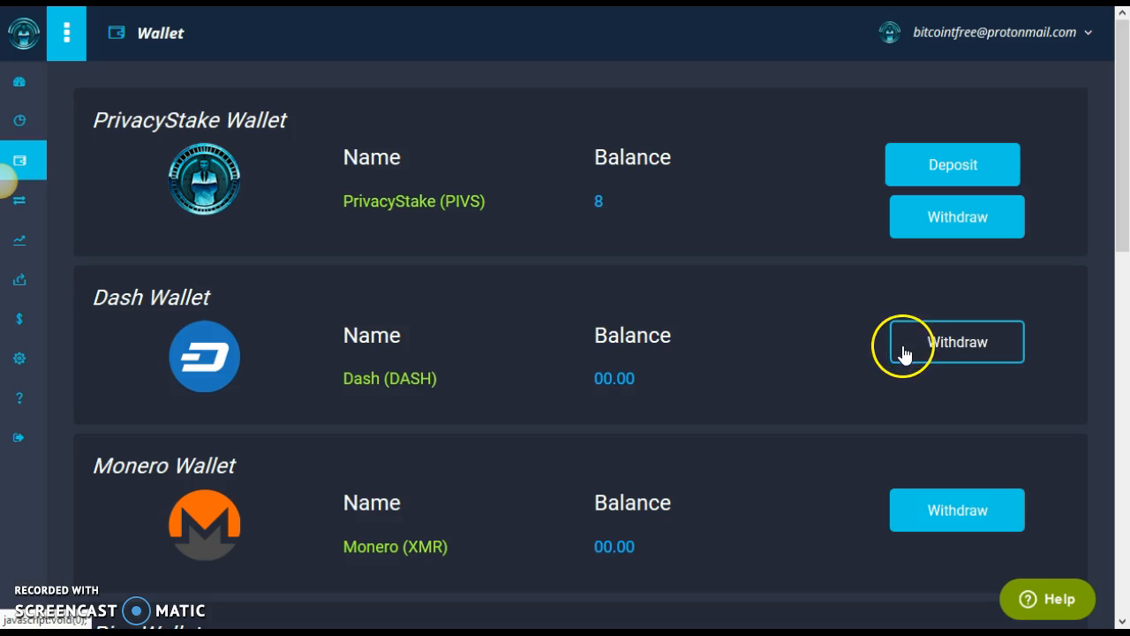
mouse_move(716, 371)
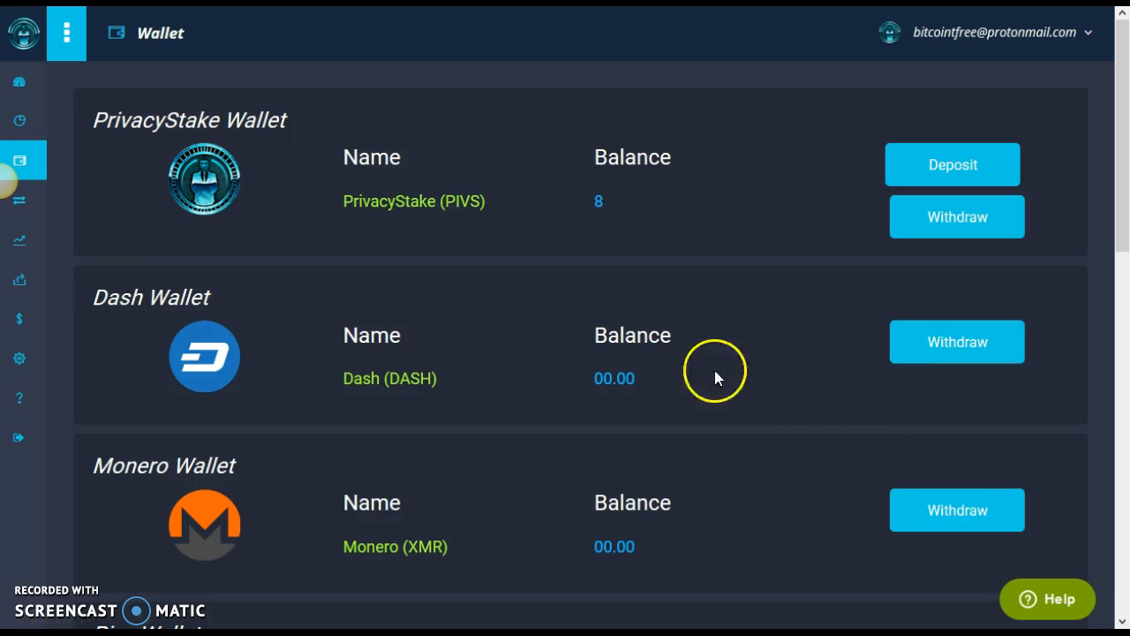
mouse_move(204, 358)
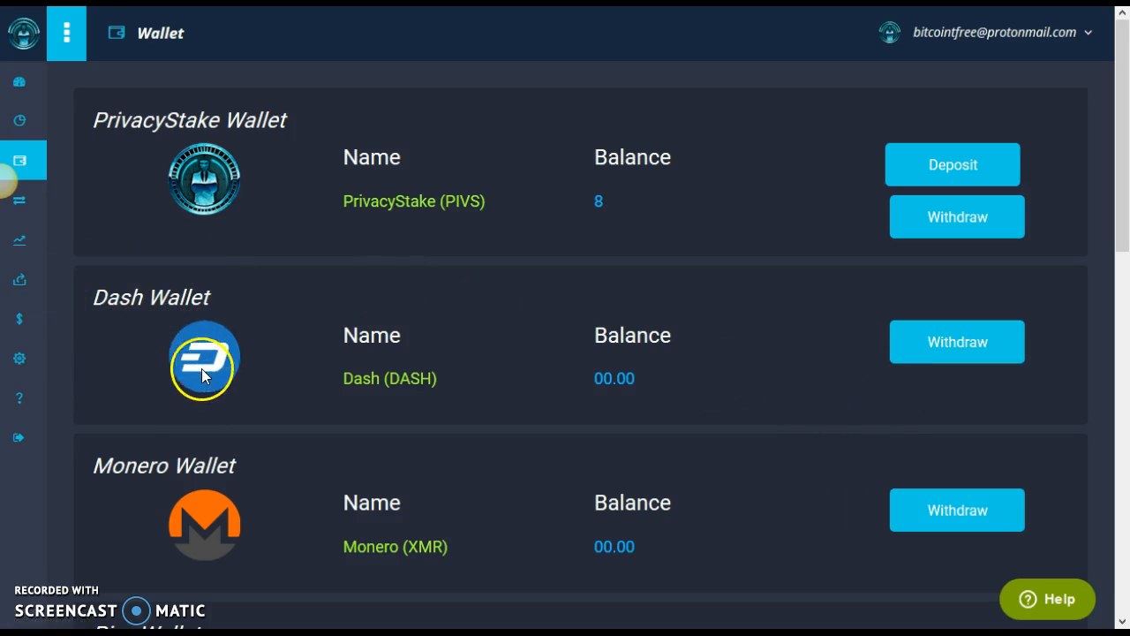
scroll(down, 3)
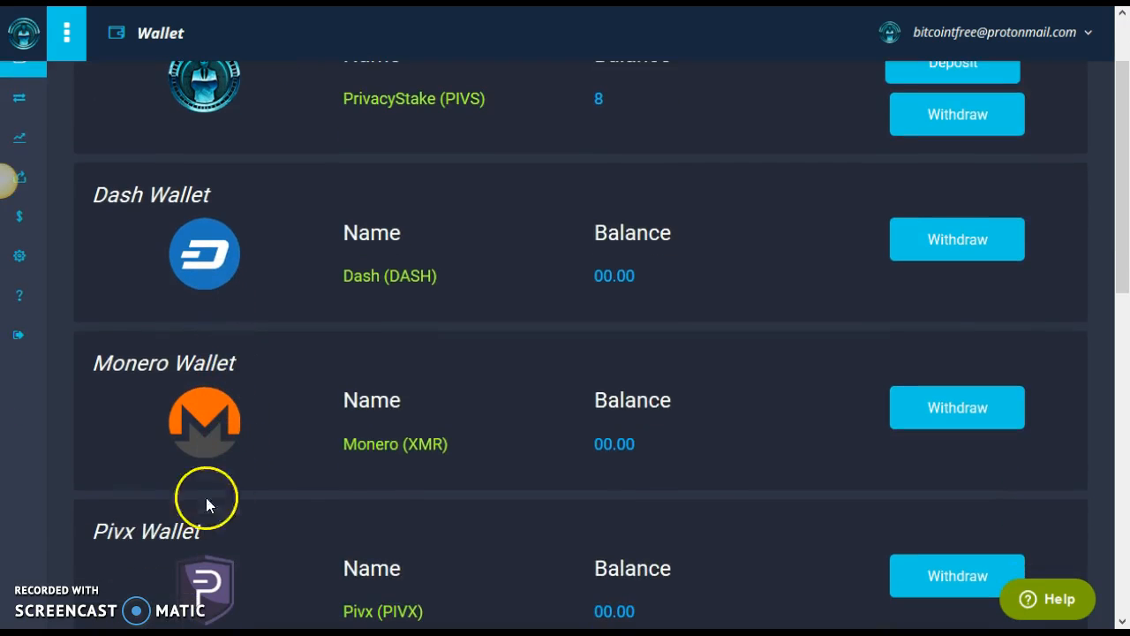
mouse_move(405, 576)
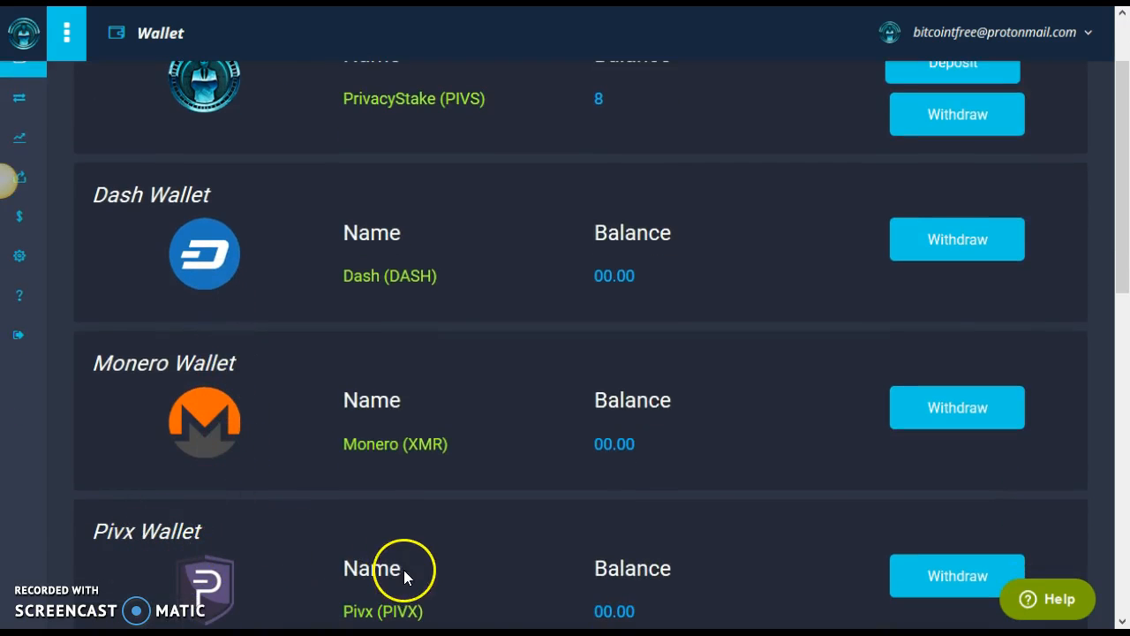
mouse_move(956, 407)
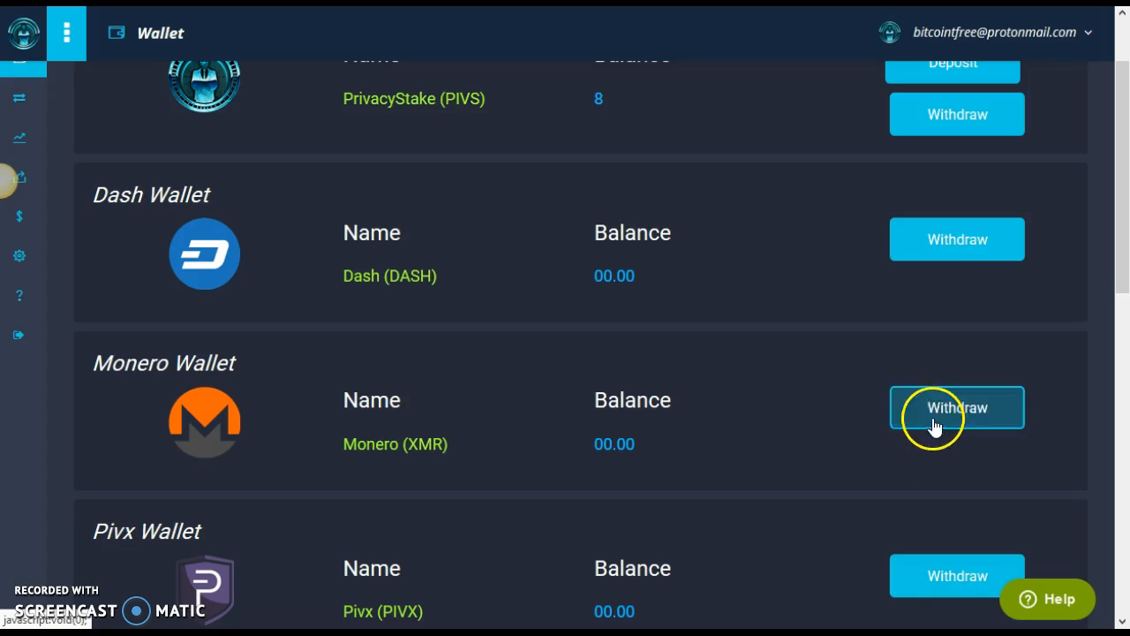
mouse_move(210, 234)
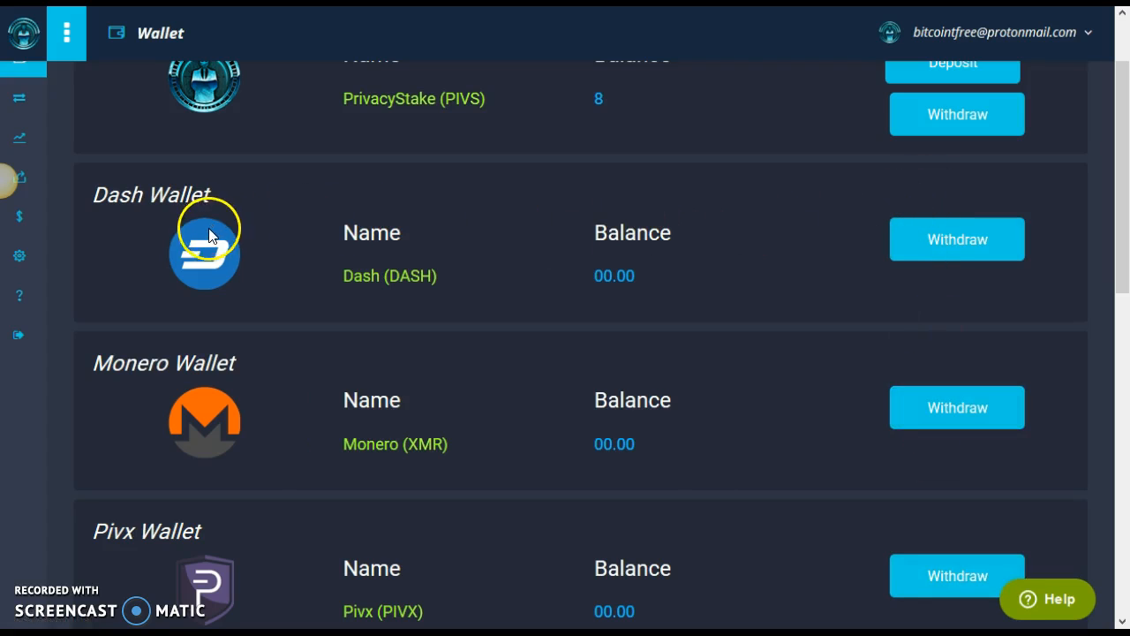
mouse_move(210, 269)
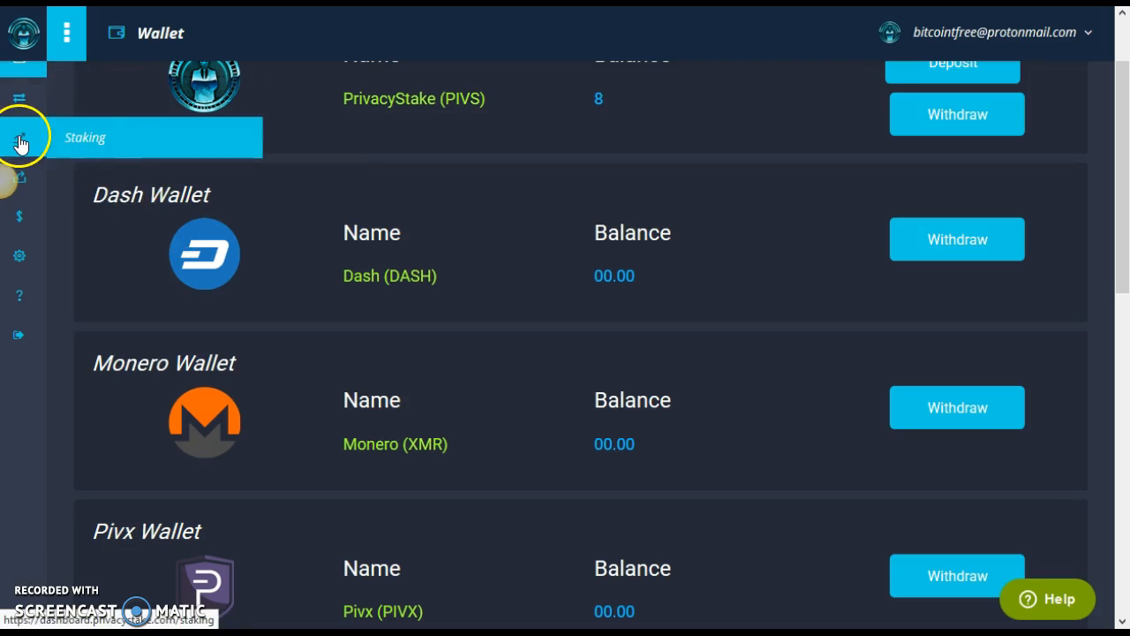
click(19, 137)
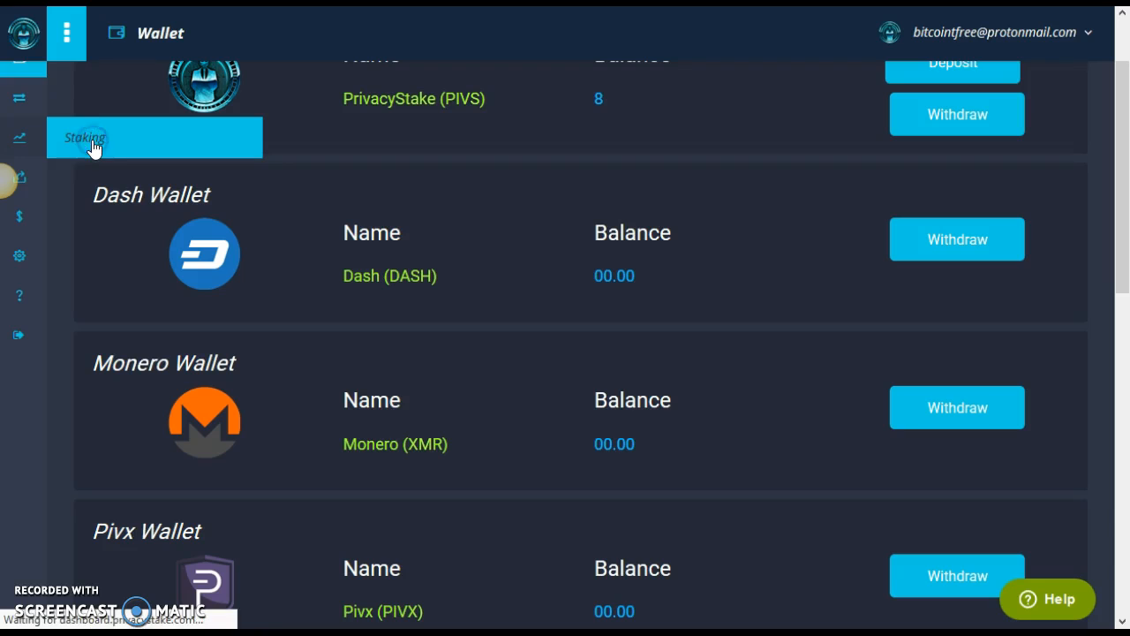
Step: Show the Staking page with its 'Coming in June...' notice
click(96, 137)
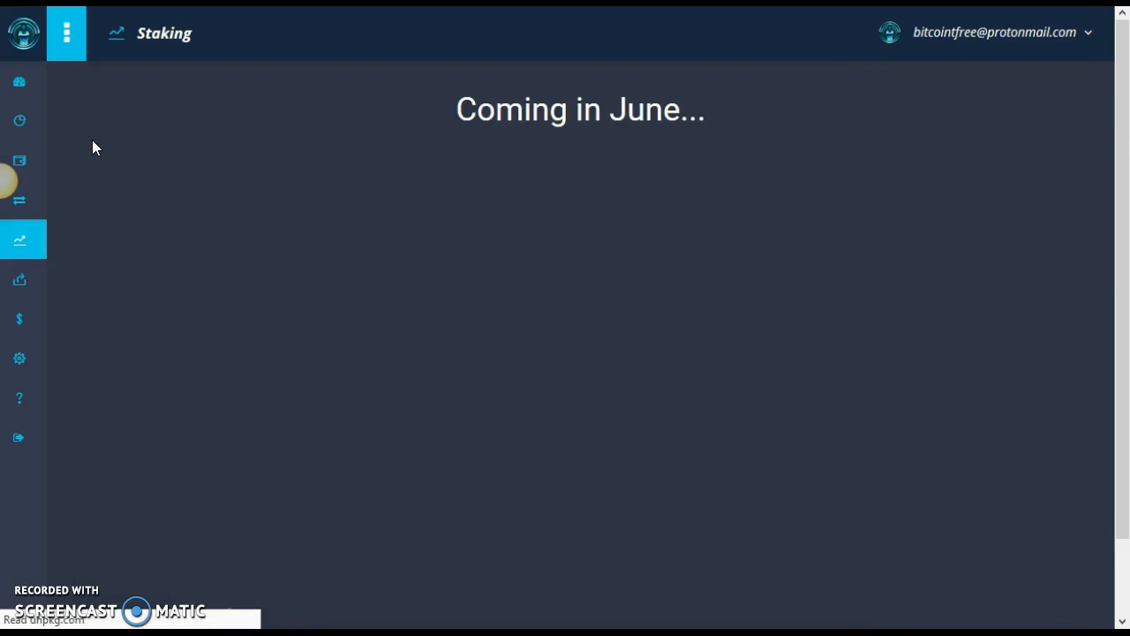
mouse_move(85, 163)
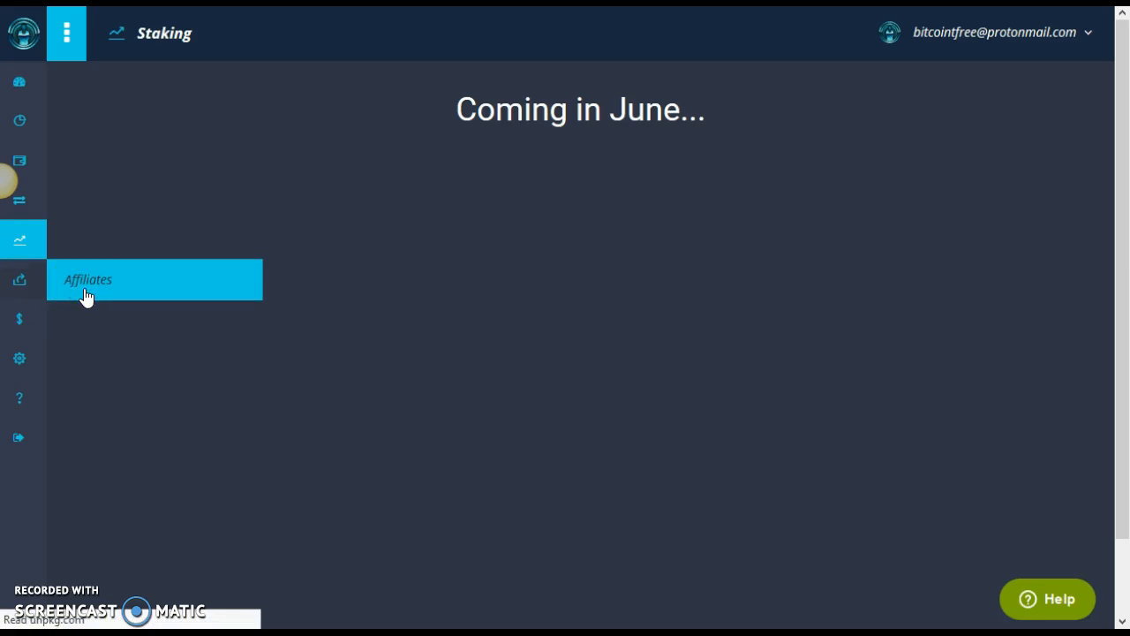
Step: Show the Affiliates page listing three referred accounts and Total Earning 8
click(88, 279)
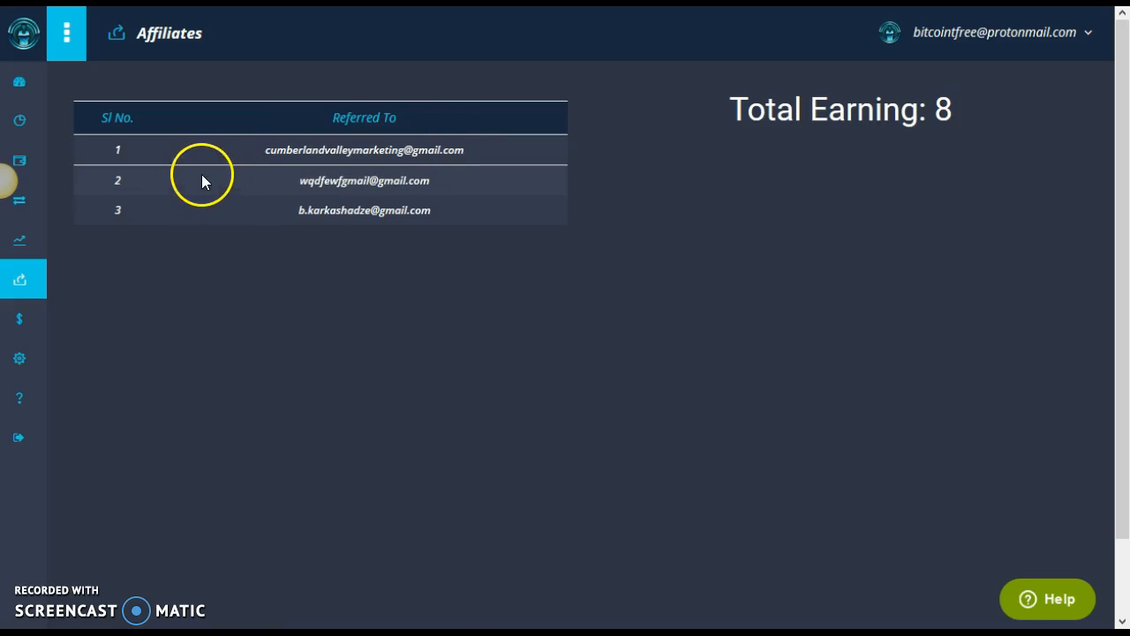
mouse_move(19, 318)
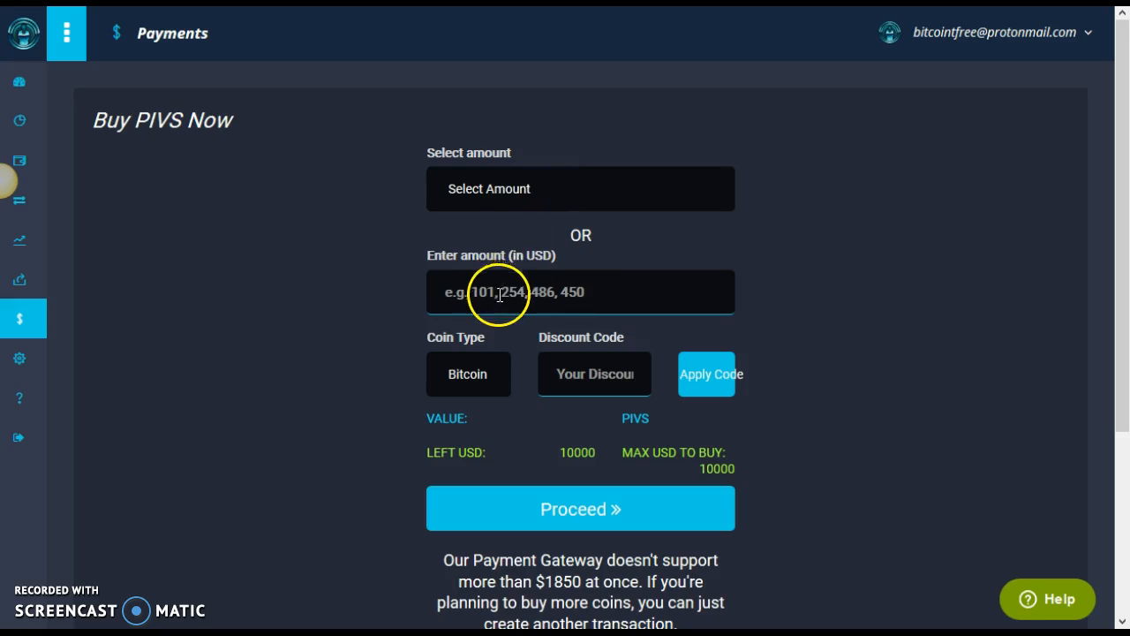
mouse_move(456, 393)
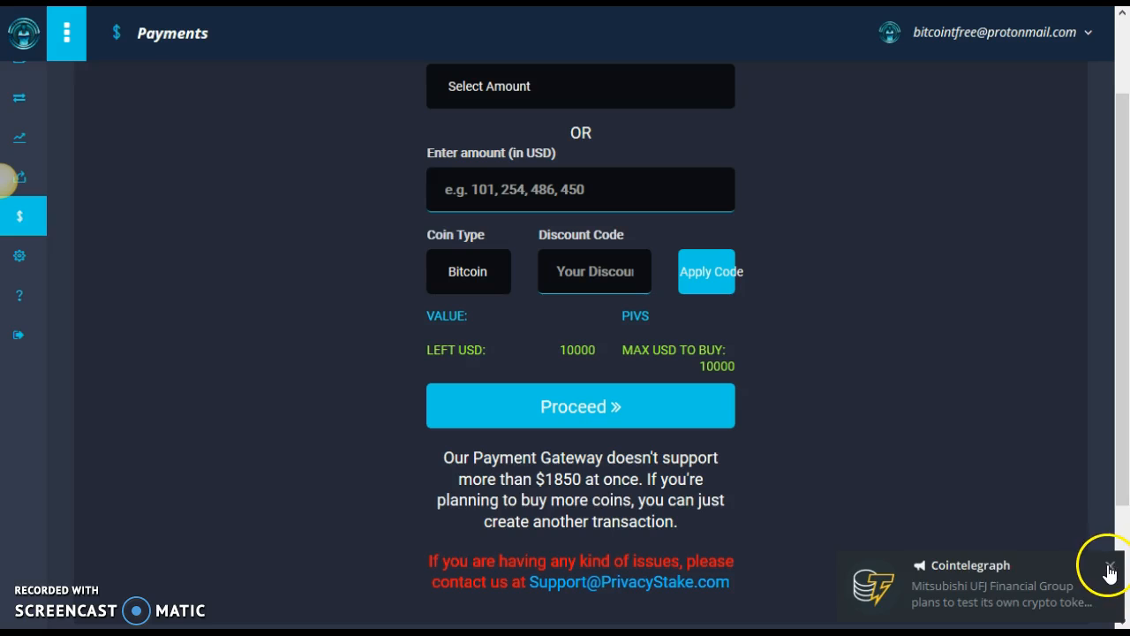
Step: Close the Cointelegraph news popup over the Buy PIVS payment form
click(1110, 572)
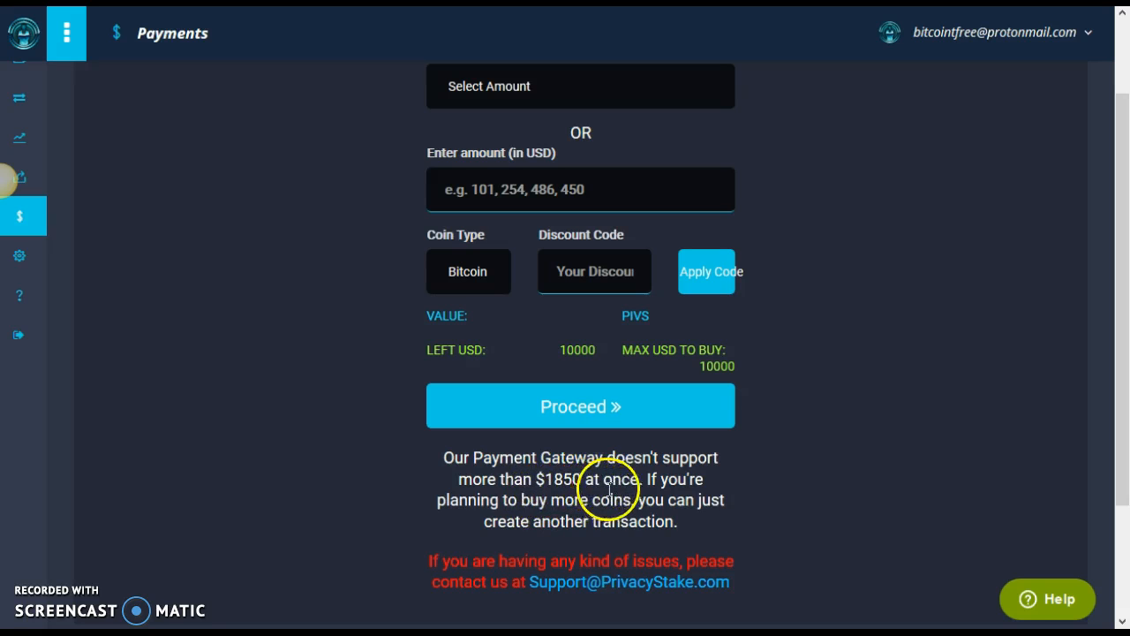
mouse_move(632, 538)
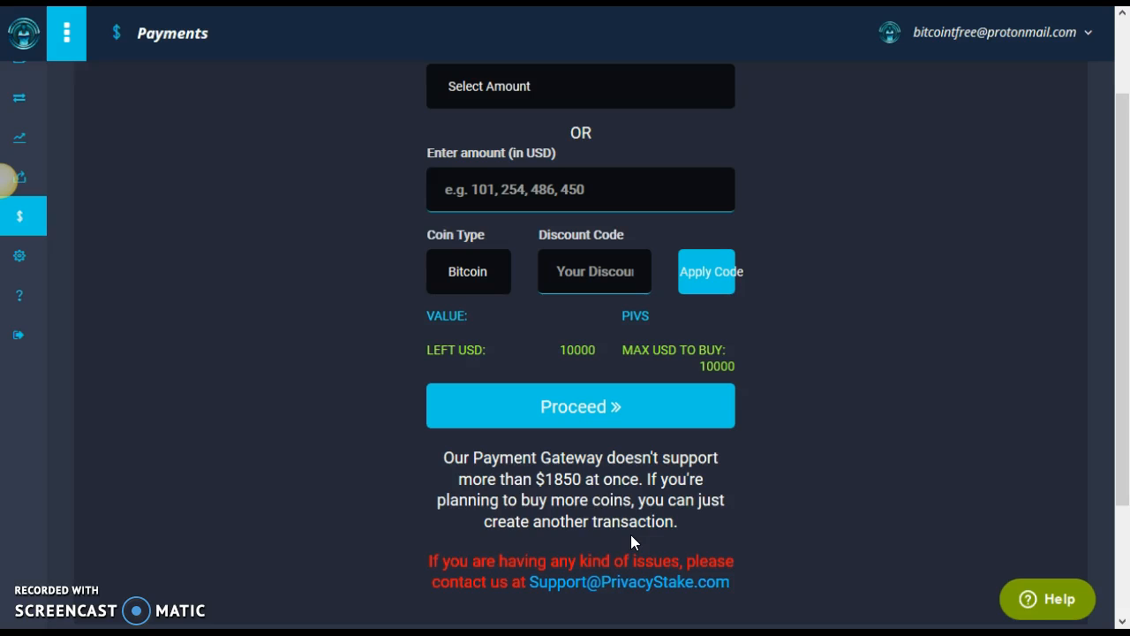
mouse_move(19, 216)
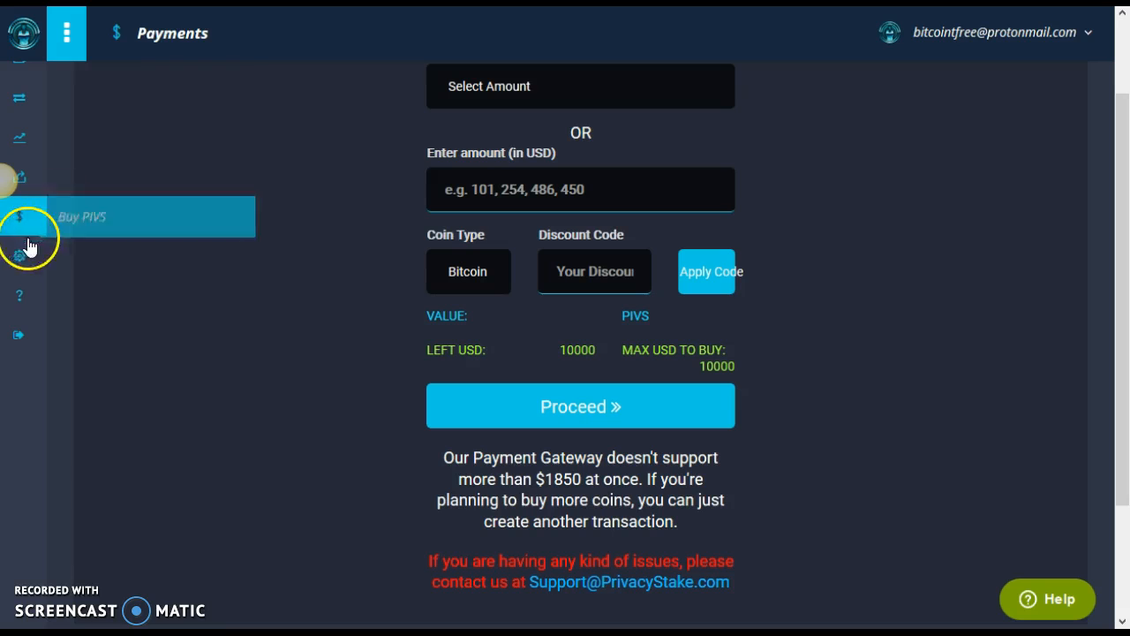
mouse_move(19, 295)
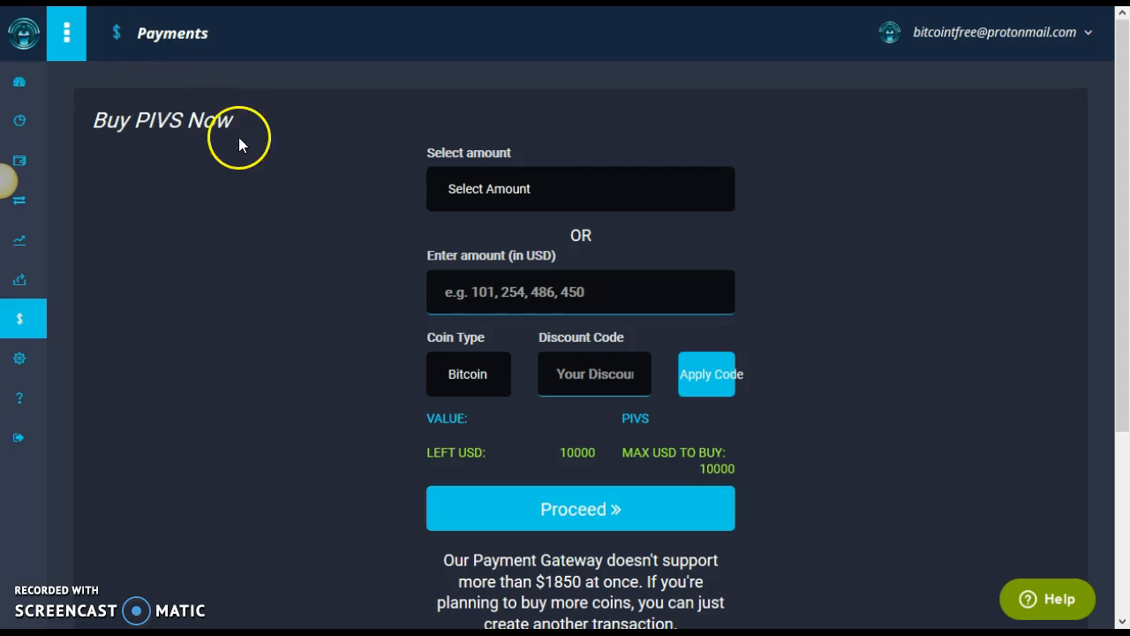
mouse_move(329, 157)
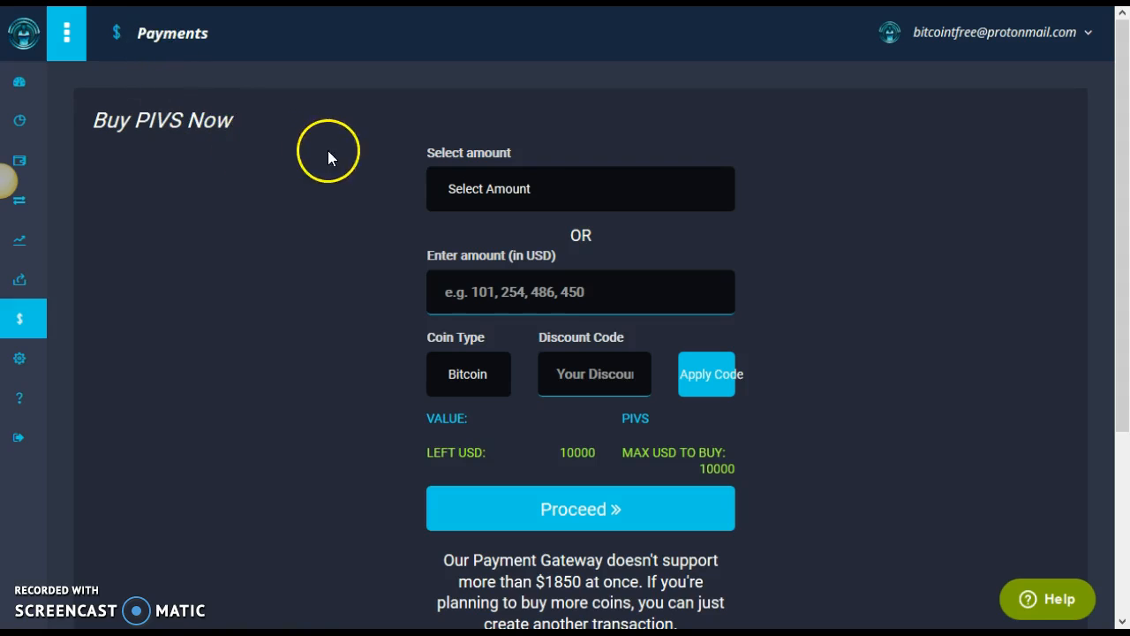
mouse_move(71, 88)
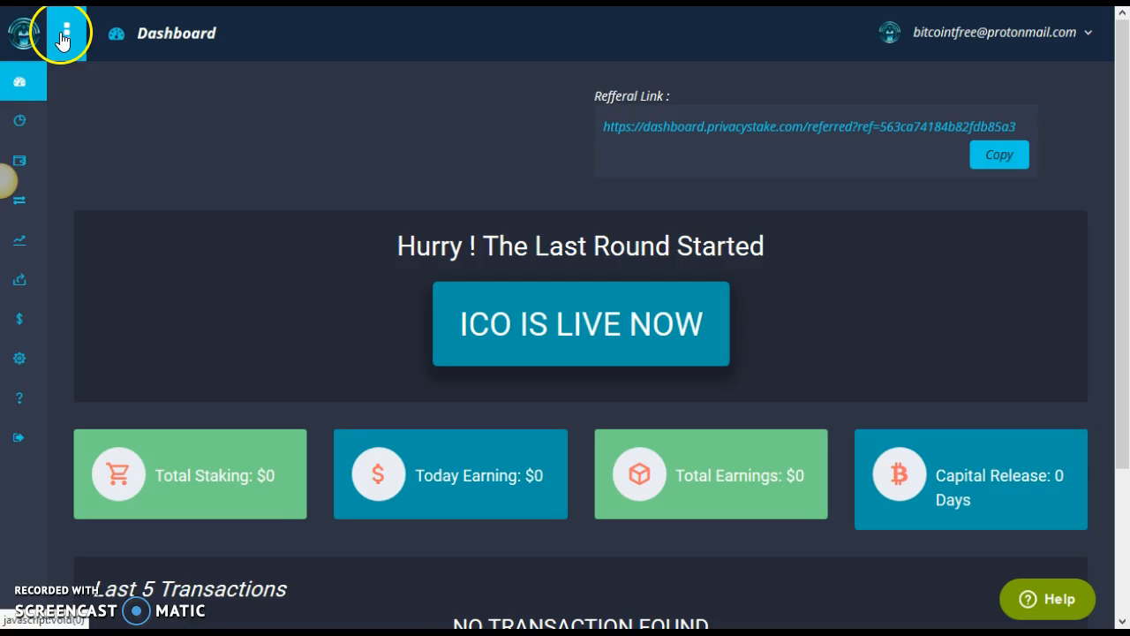
mouse_move(75, 78)
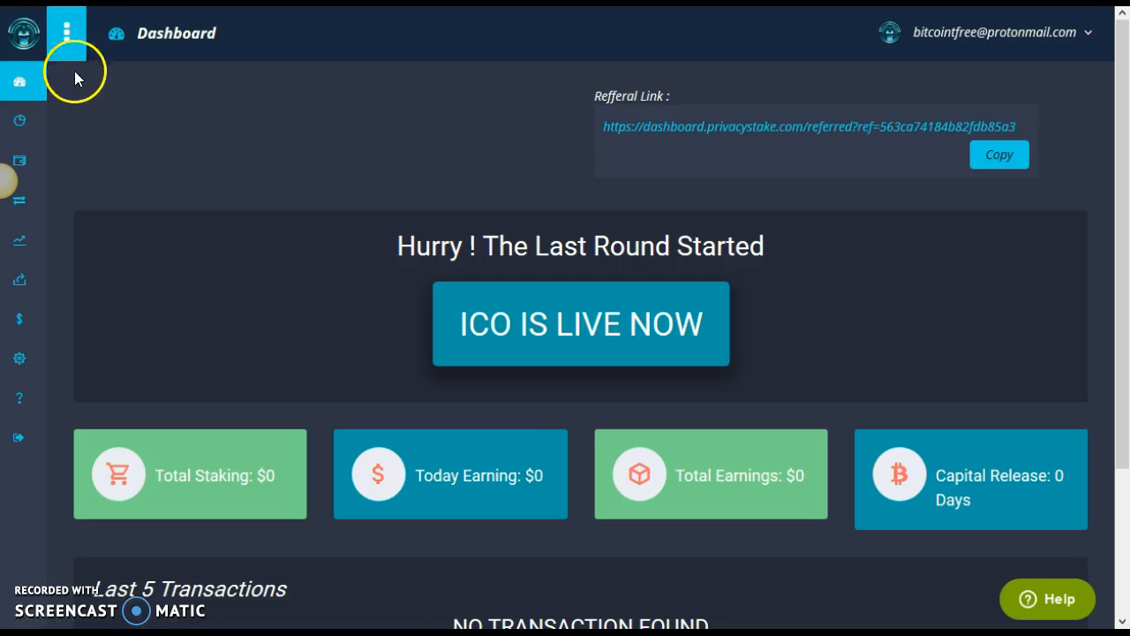